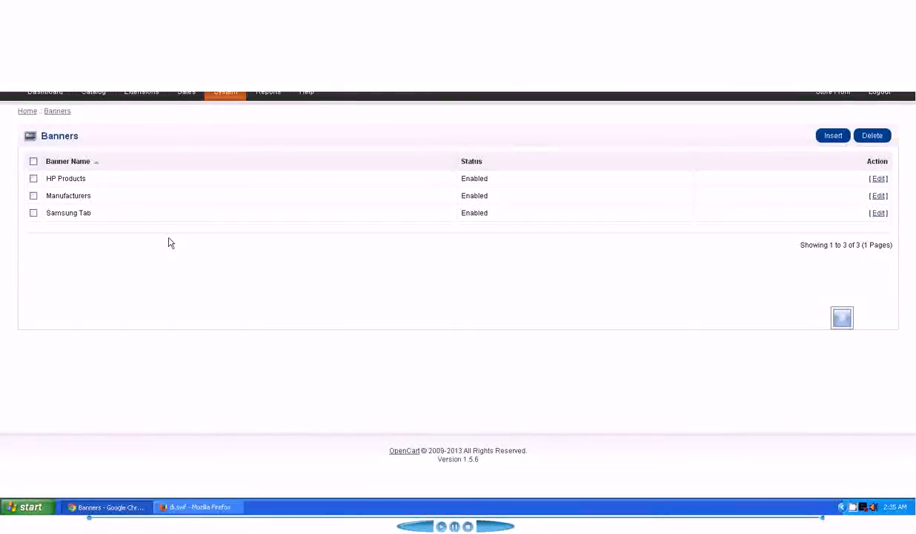
{"action": "mouse_move", "coordinate": [571, 104]}
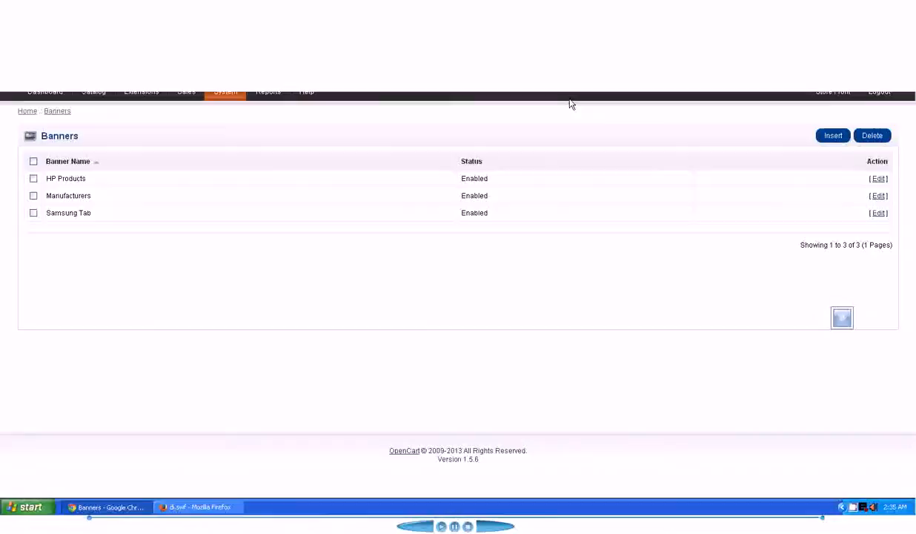
{"action": "mouse_move", "coordinate": [483, 120]}
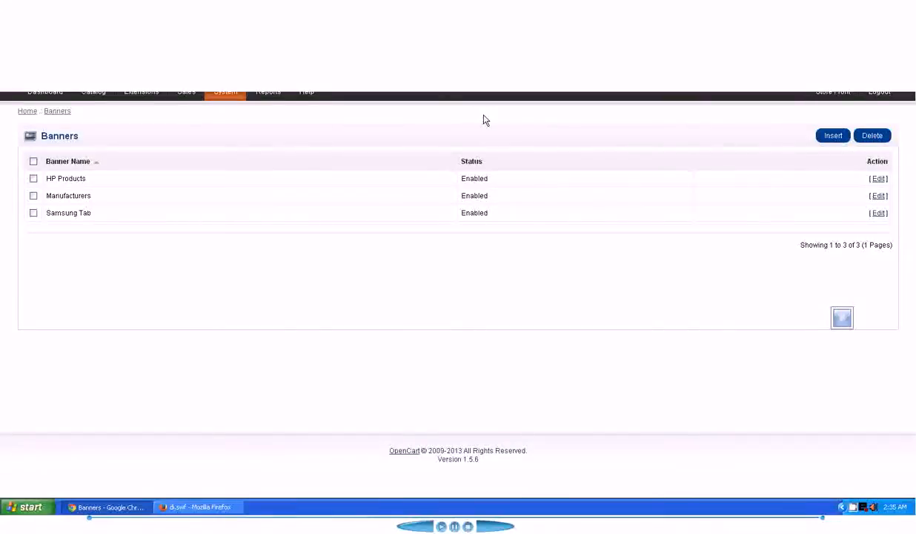
Show the Extensions menu from the Banners page to reach the module categories
{"action": "left_click", "coordinate": [141, 91]}
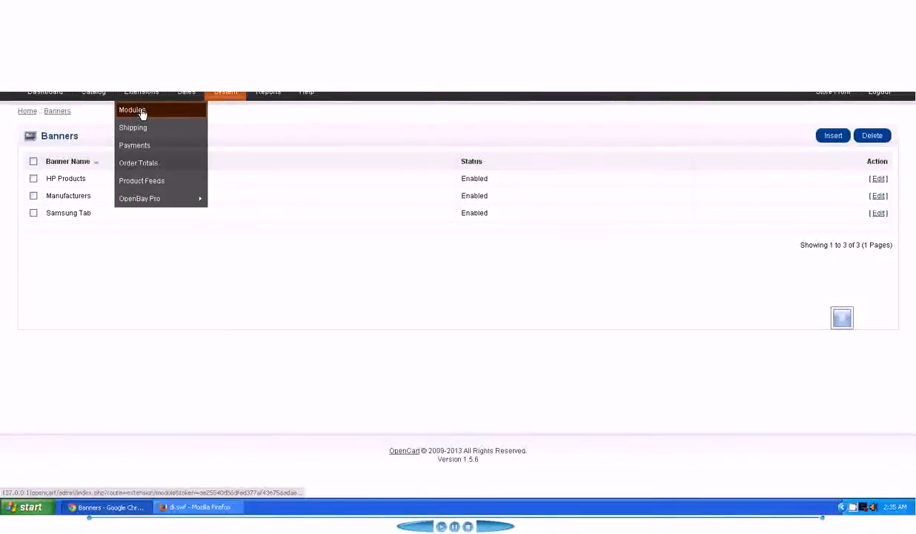
Show the Modules list and pick out the installed Slideshow module name
{"action": "left_click", "coordinate": [131, 110]}
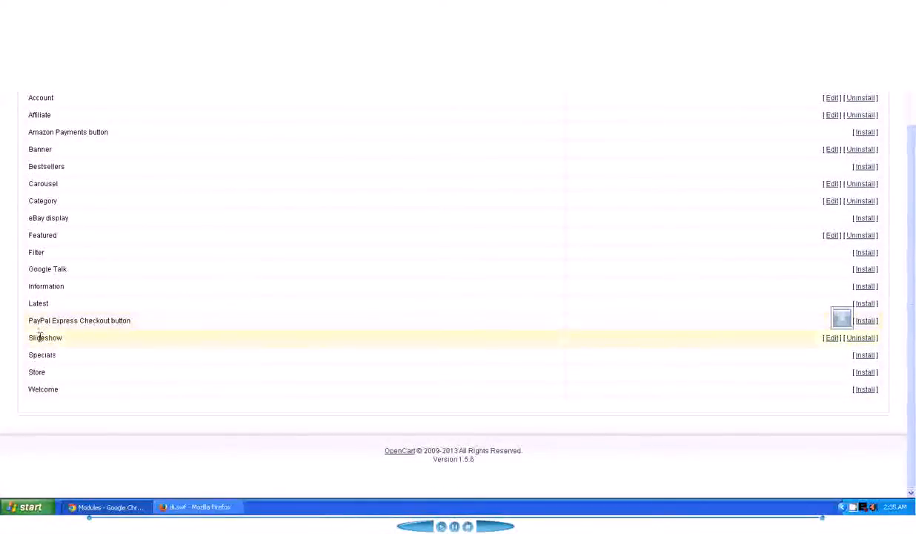
{"action": "double_click", "coordinate": [44, 337]}
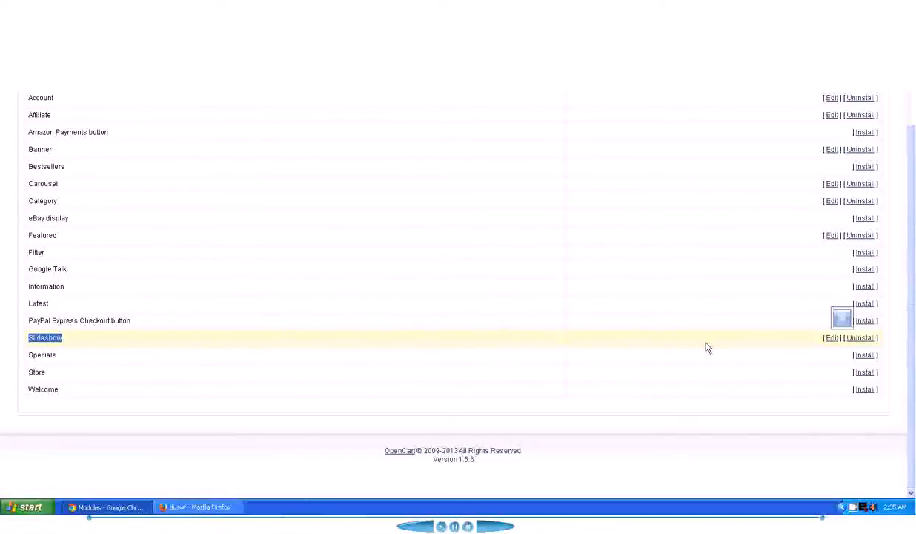
{"action": "mouse_move", "coordinate": [516, 320]}
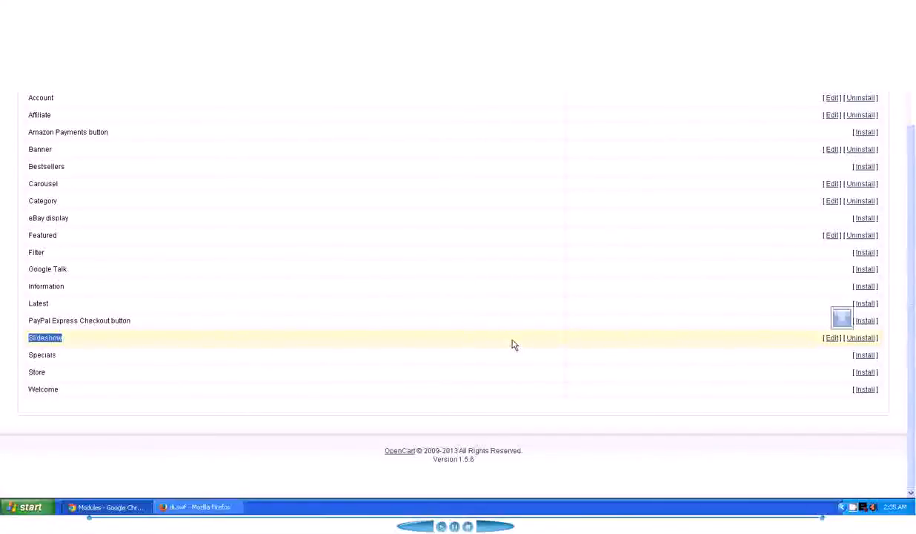
{"action": "scroll", "scroll_direction": "up", "scroll_amount": 3}
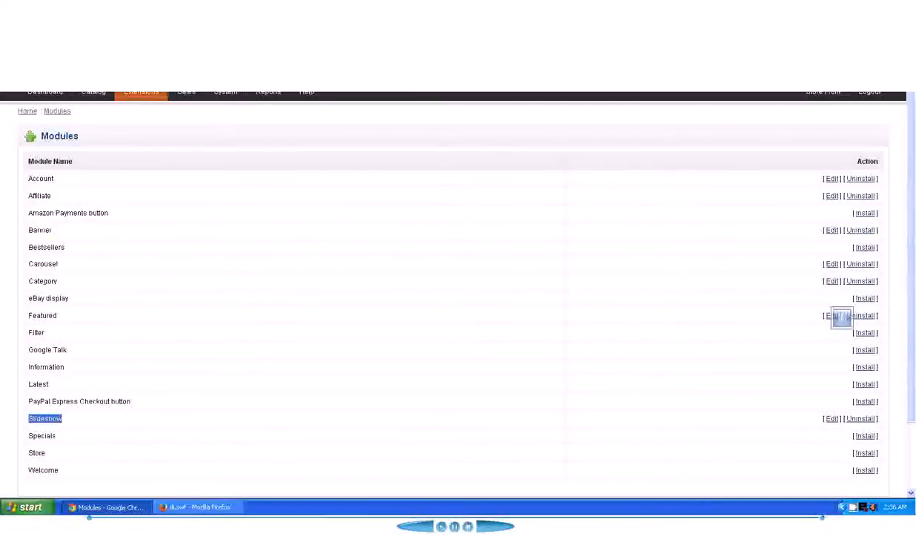
{"action": "mouse_move", "coordinate": [373, 113]}
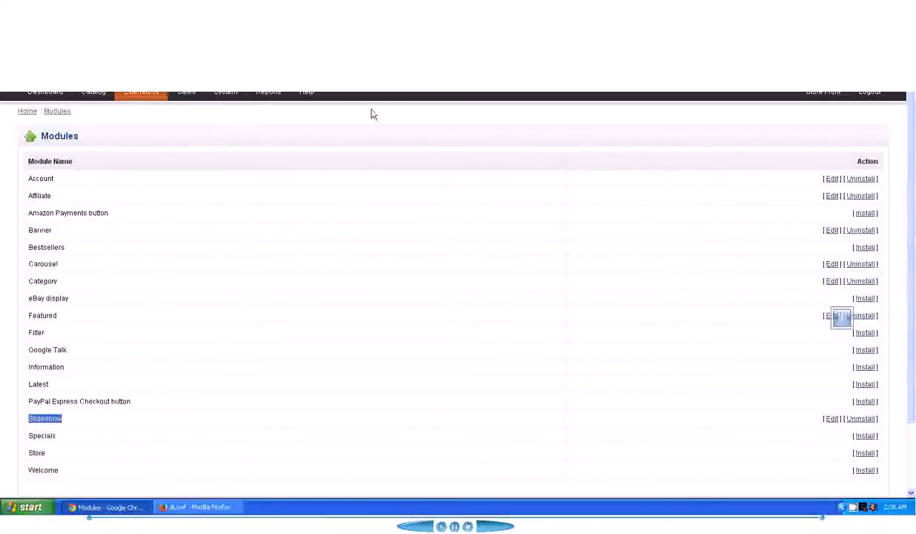
{"action": "mouse_move", "coordinate": [353, 143]}
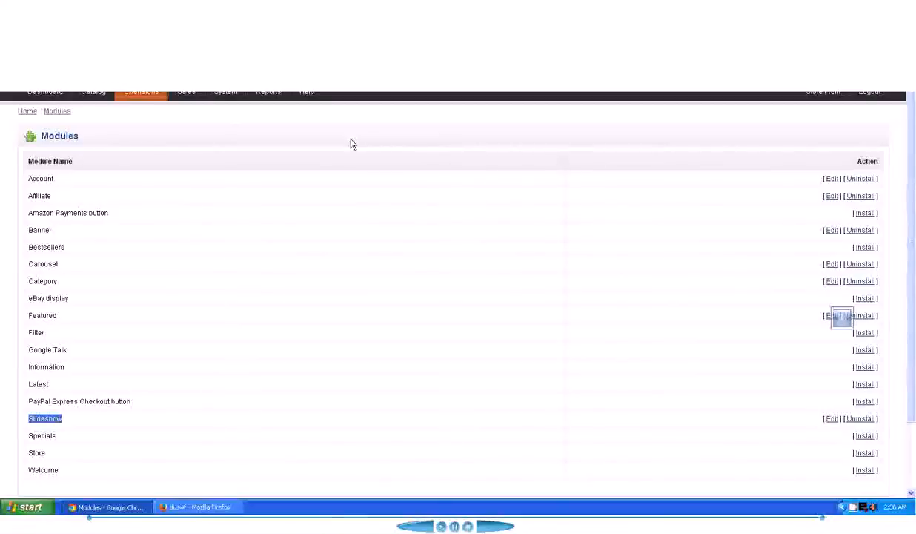
{"action": "mouse_move", "coordinate": [314, 181]}
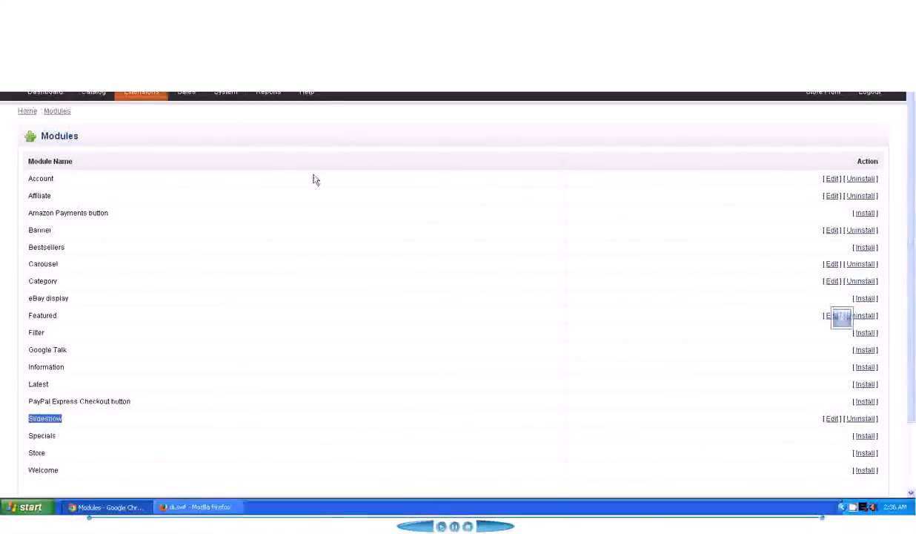
{"action": "mouse_move", "coordinate": [289, 213]}
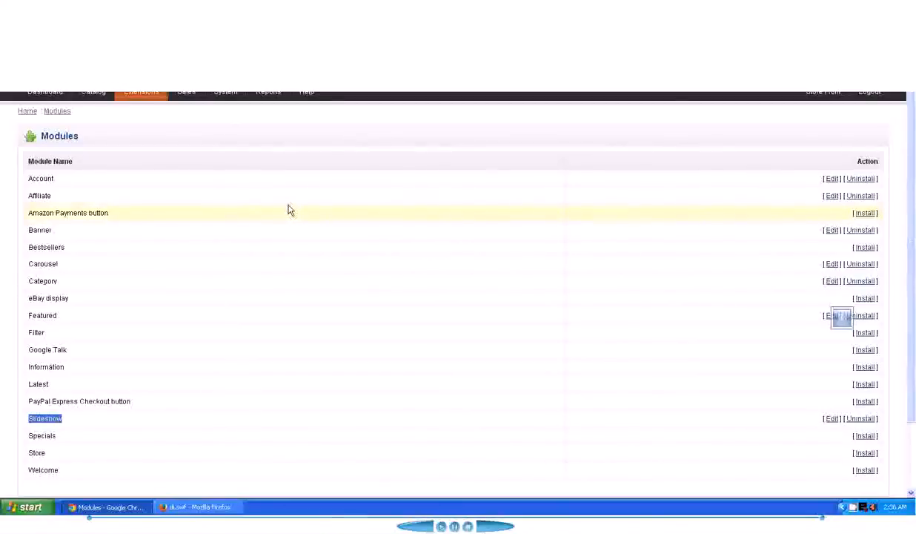
{"action": "mouse_move", "coordinate": [249, 264]}
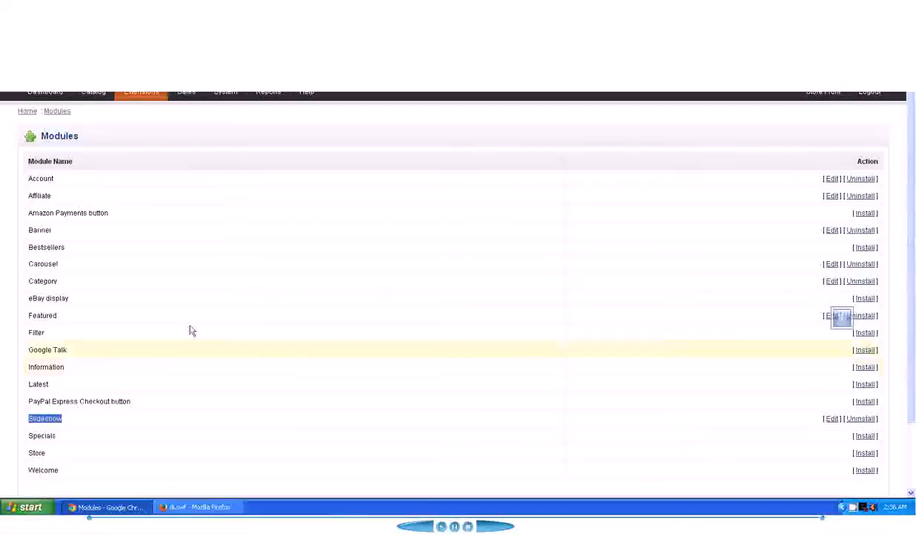
{"action": "mouse_move", "coordinate": [203, 154]}
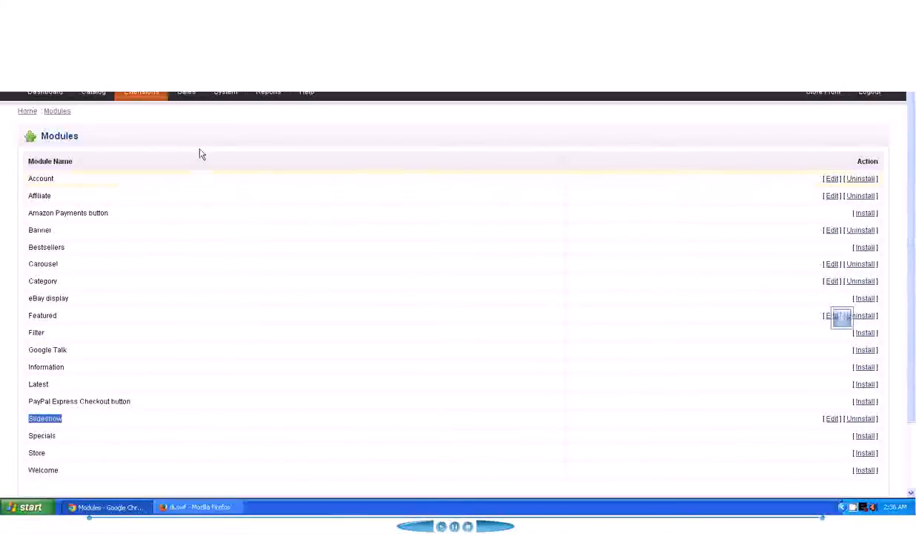
{"action": "mouse_move", "coordinate": [215, 134]}
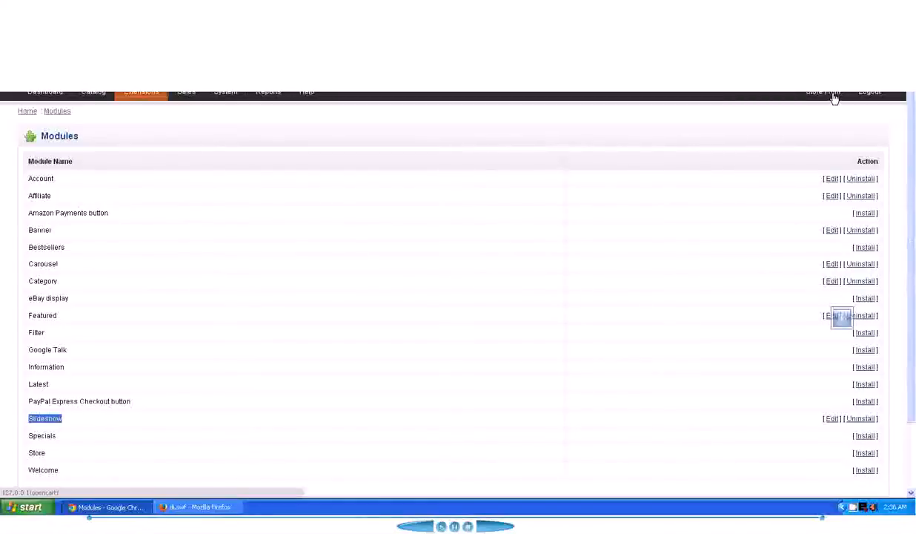
Leave the modules area and bring up the System administration menu
{"action": "left_click", "coordinate": [822, 92]}
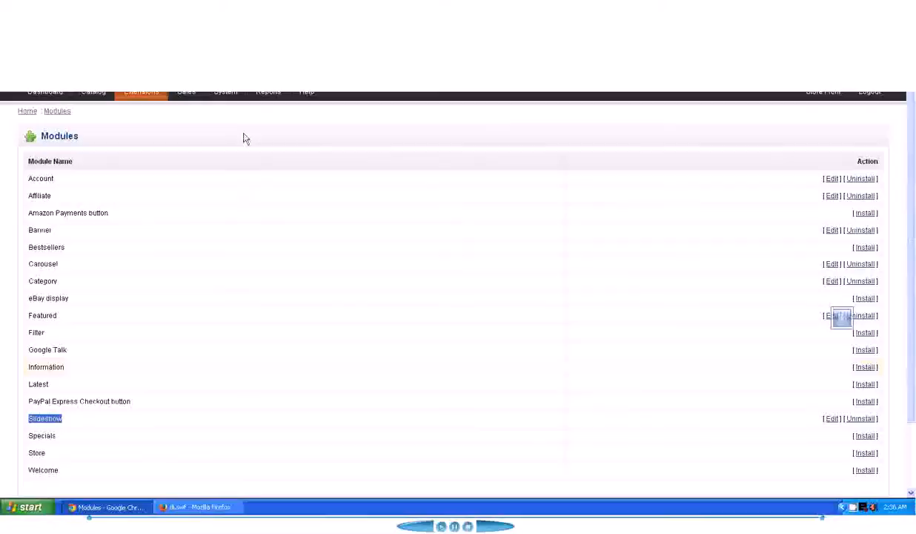
{"action": "left_click", "coordinate": [226, 92]}
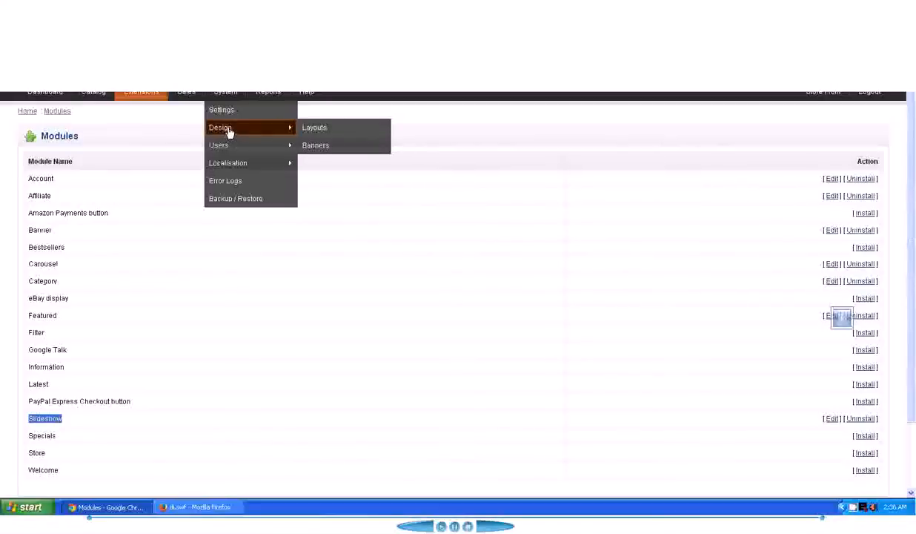
Go to the Banners list under System > Design and start inserting a new banner
{"action": "left_click", "coordinate": [315, 144]}
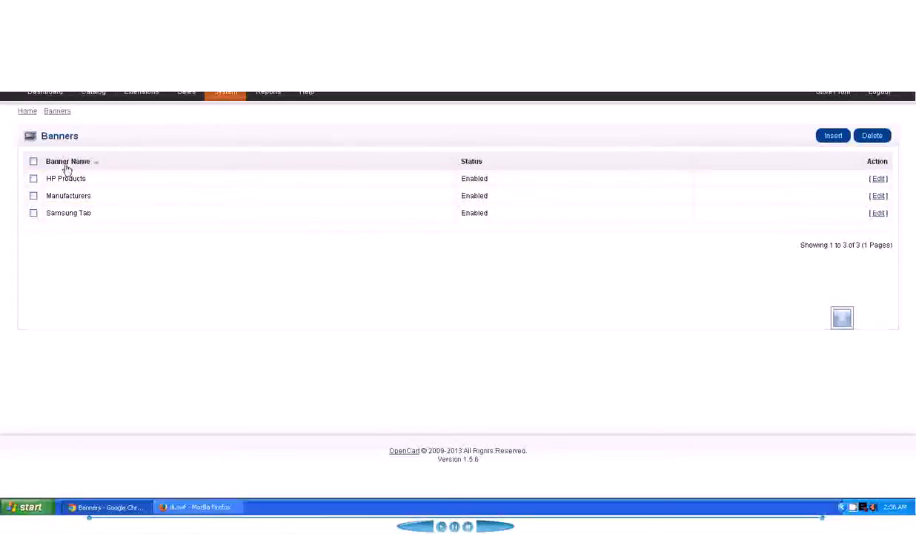
{"action": "mouse_move", "coordinate": [91, 190]}
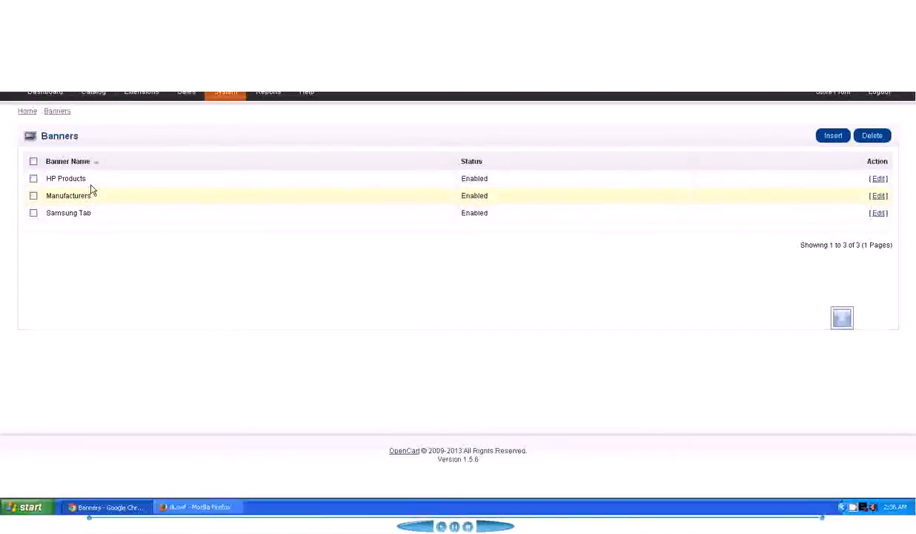
{"action": "mouse_move", "coordinate": [93, 222]}
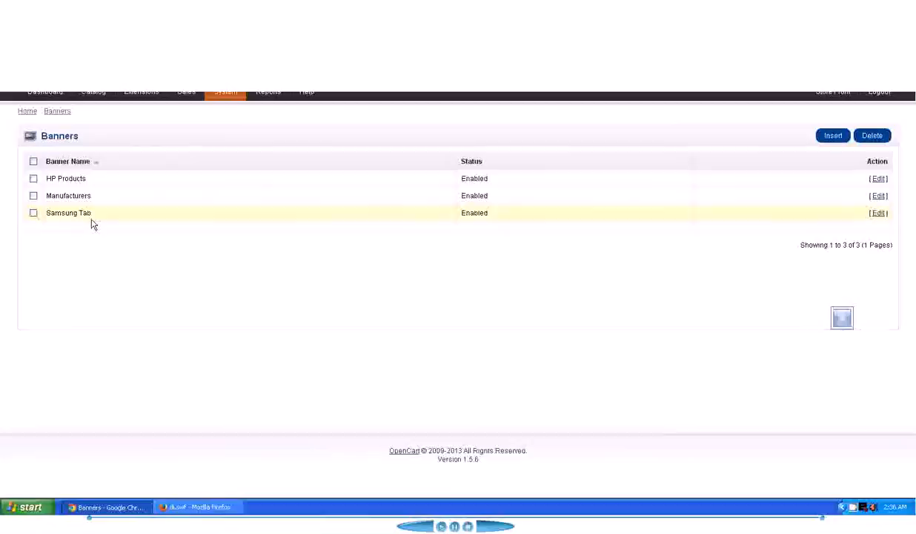
{"action": "mouse_move", "coordinate": [94, 205]}
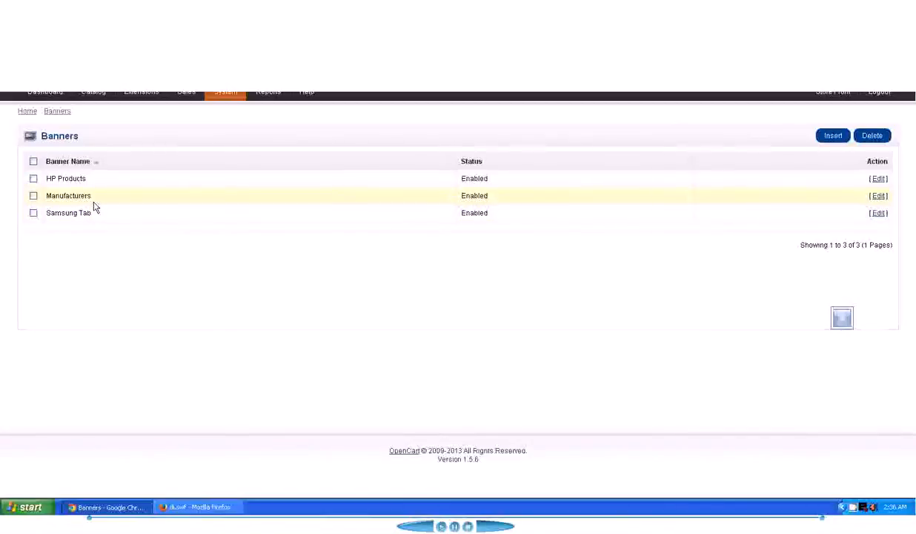
{"action": "mouse_move", "coordinate": [746, 179]}
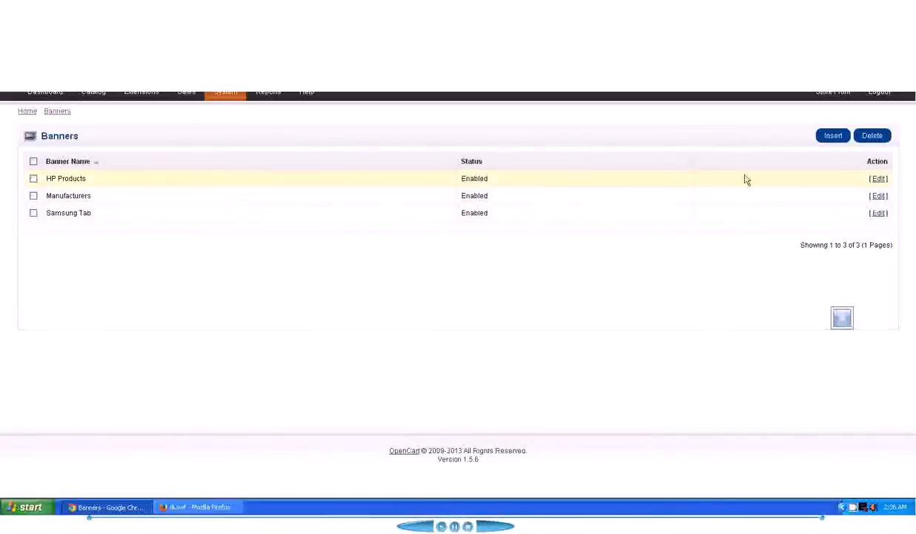
{"action": "mouse_move", "coordinate": [784, 145]}
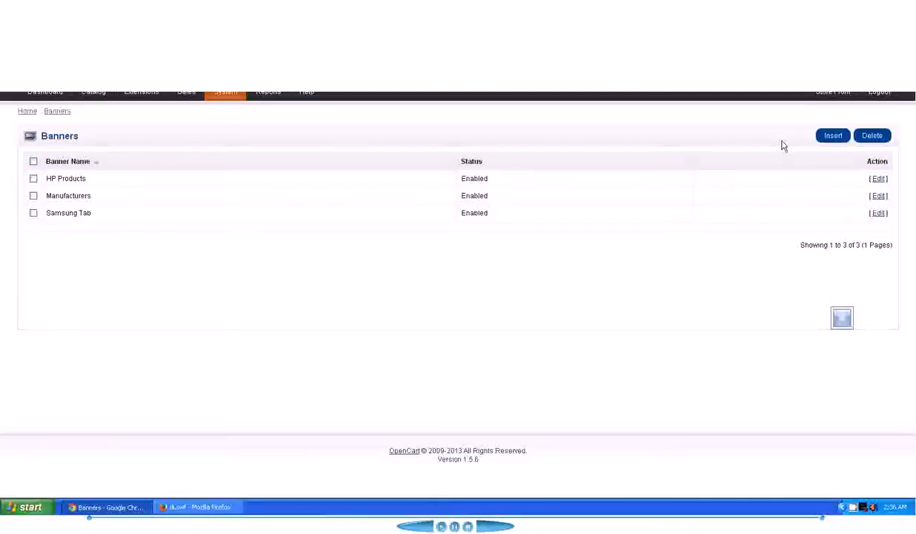
{"action": "left_click", "coordinate": [832, 134]}
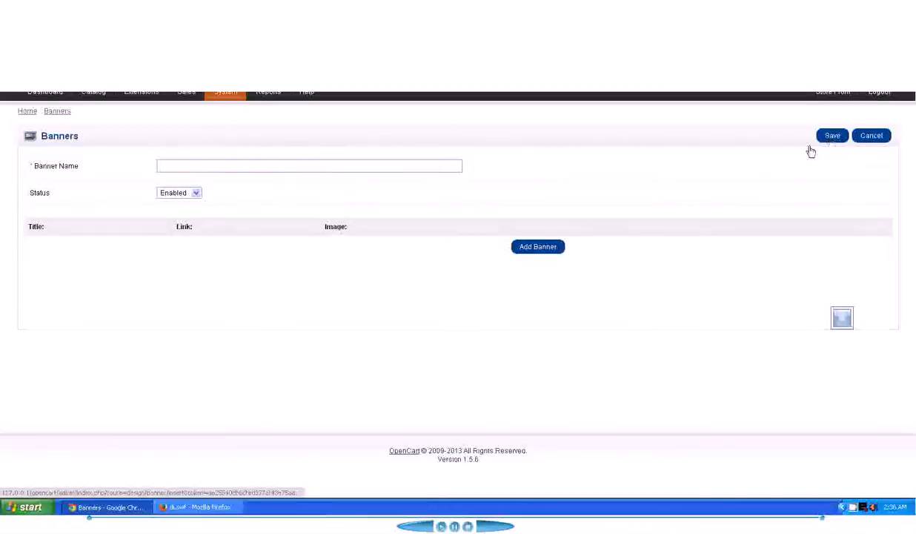
{"action": "mouse_move", "coordinate": [371, 152]}
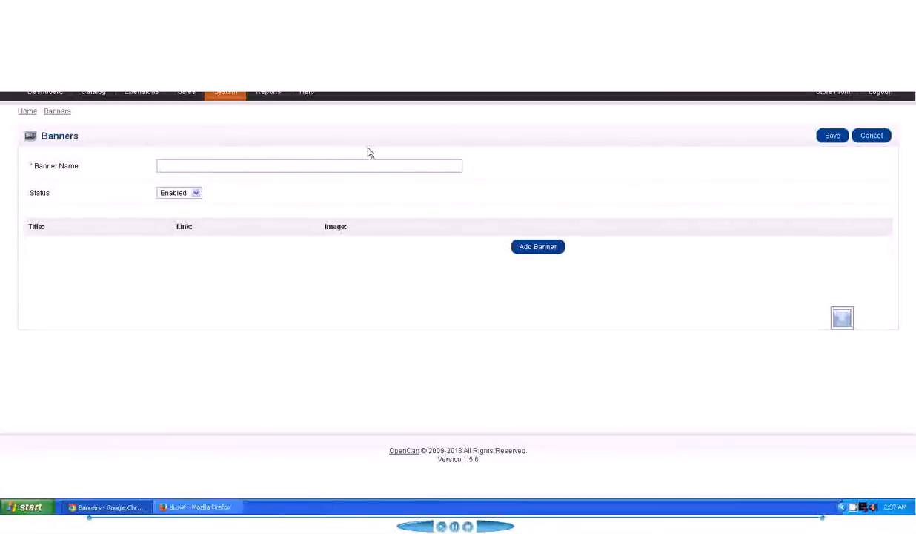
Name the new banner 'slider' and keep its status Enabled
{"action": "left_click", "coordinate": [309, 166]}
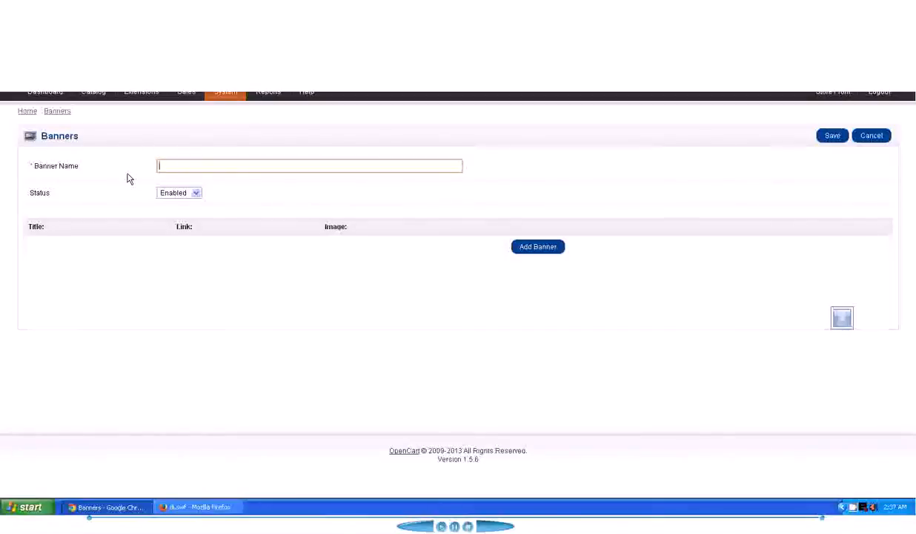
{"action": "type", "text": "slider"}
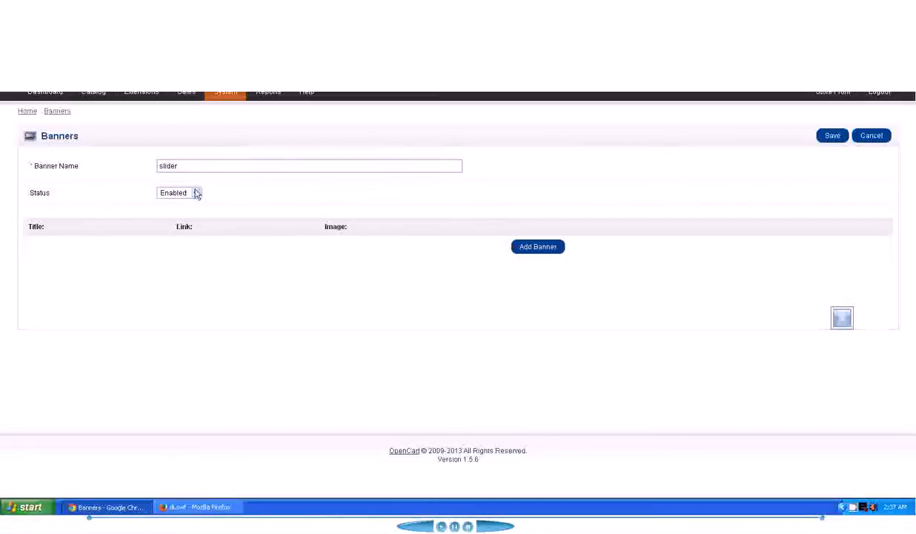
{"action": "left_click", "coordinate": [179, 193]}
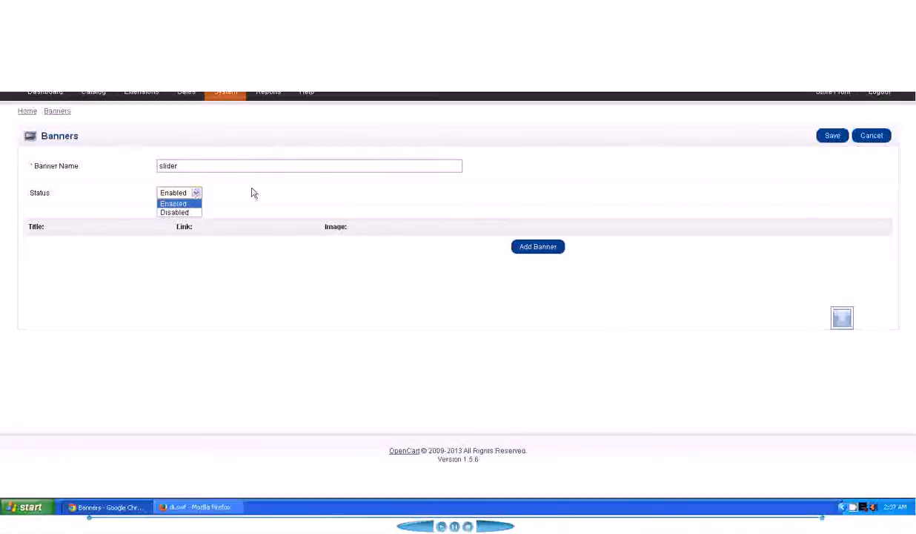
{"action": "left_click", "coordinate": [178, 203]}
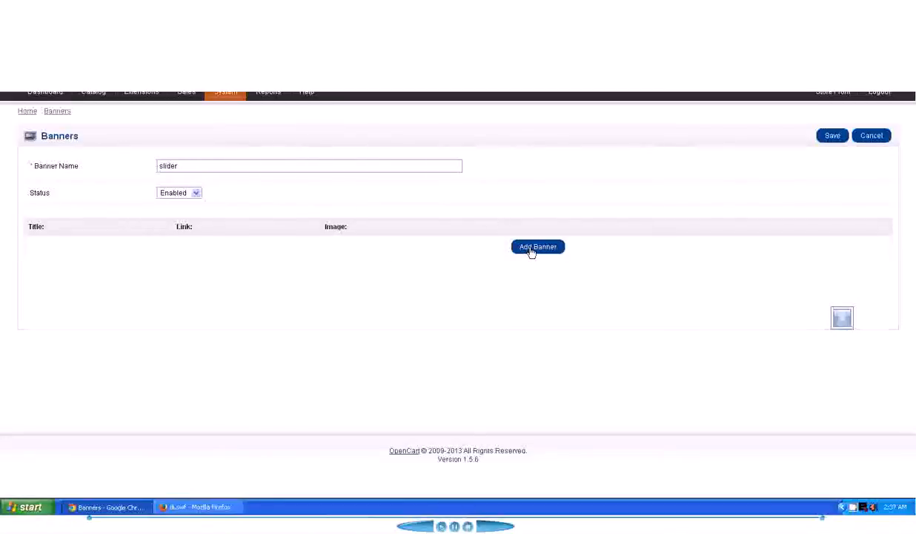
Add a first slide row to the banner titled 'slide1'
{"action": "left_click", "coordinate": [538, 246]}
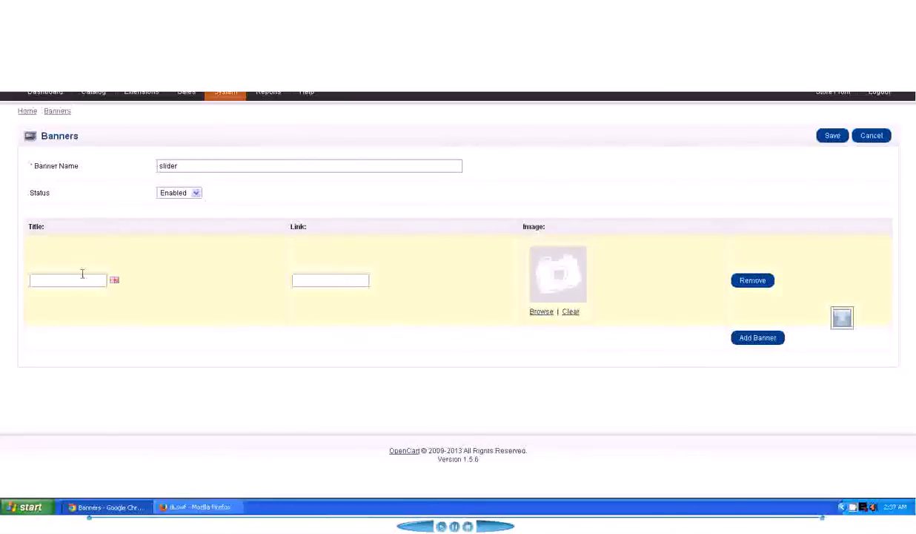
{"action": "left_click", "coordinate": [67, 279]}
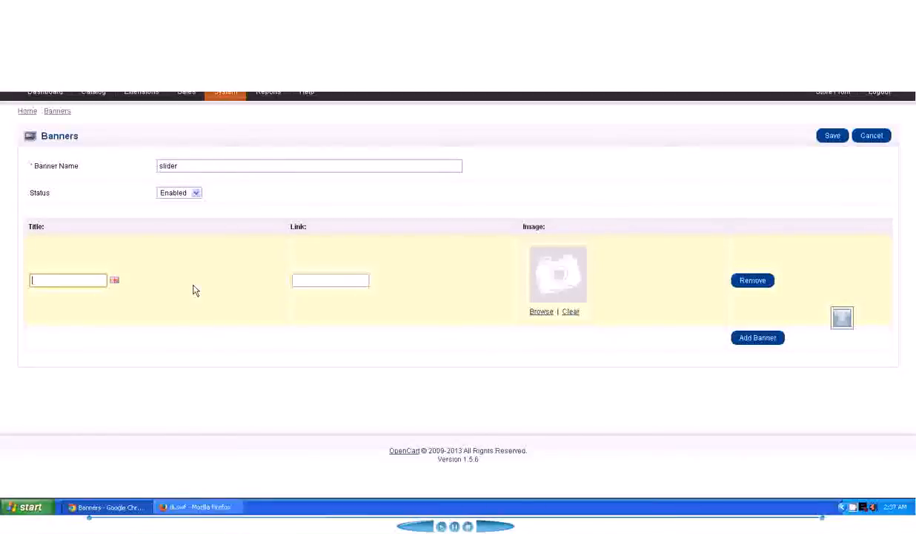
{"action": "type", "text": "slide1"}
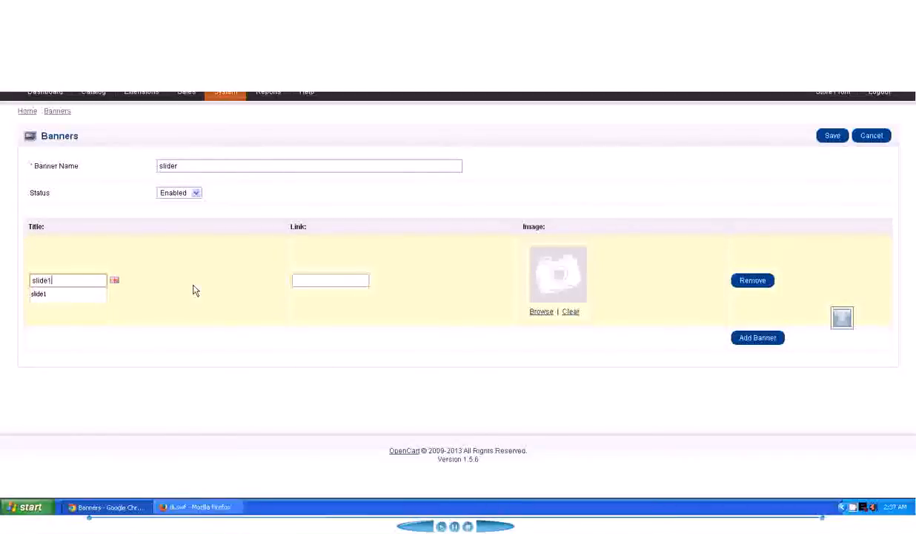
{"action": "left_click", "coordinate": [330, 279]}
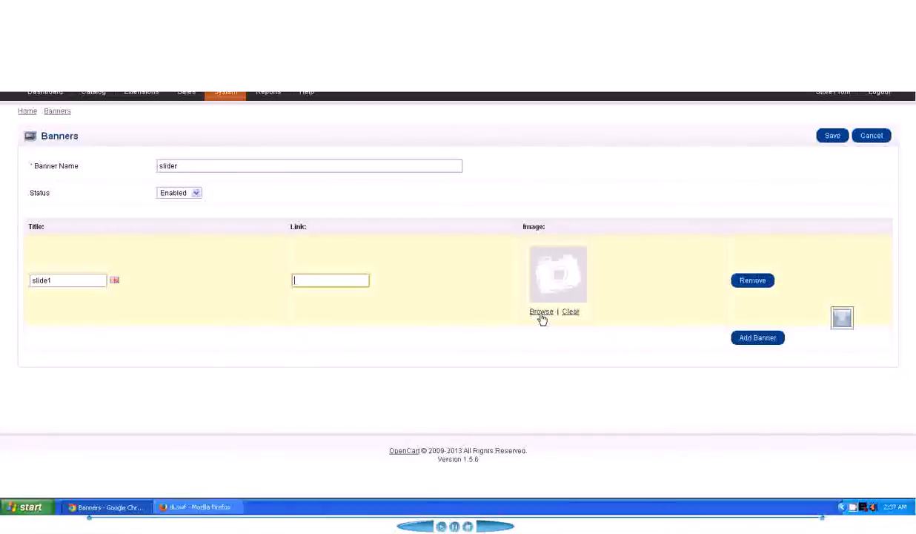
Browse for the slide1 image, starting an upload then cancelling it in the Image Manager
{"action": "left_click", "coordinate": [541, 311]}
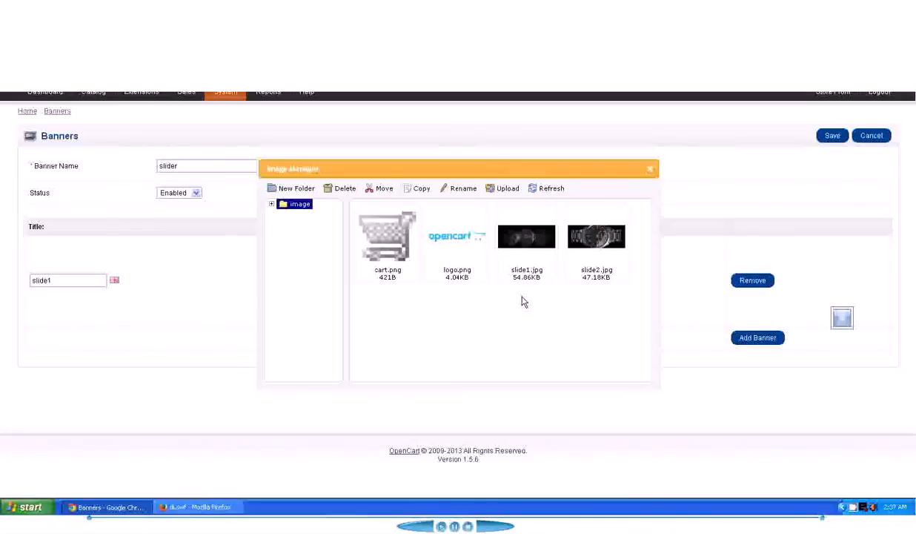
{"action": "mouse_move", "coordinate": [598, 243]}
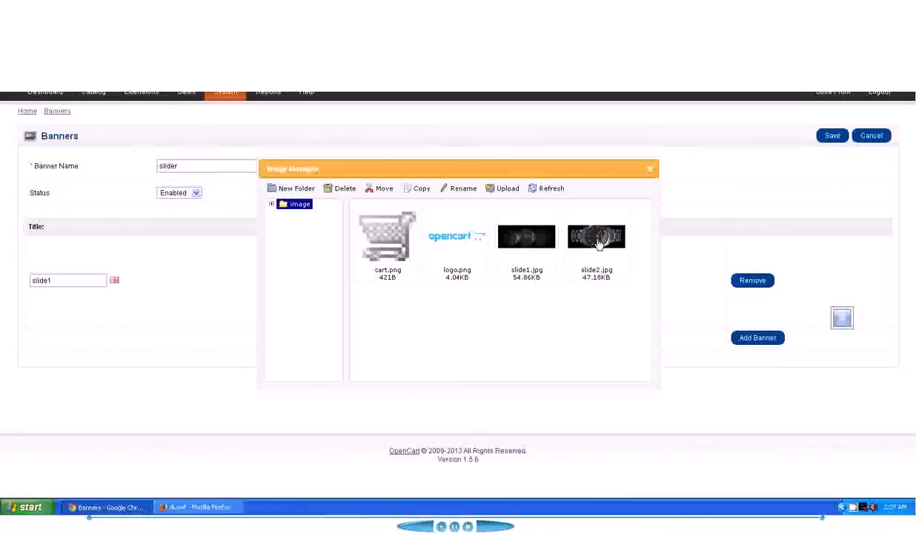
{"action": "mouse_move", "coordinate": [515, 289]}
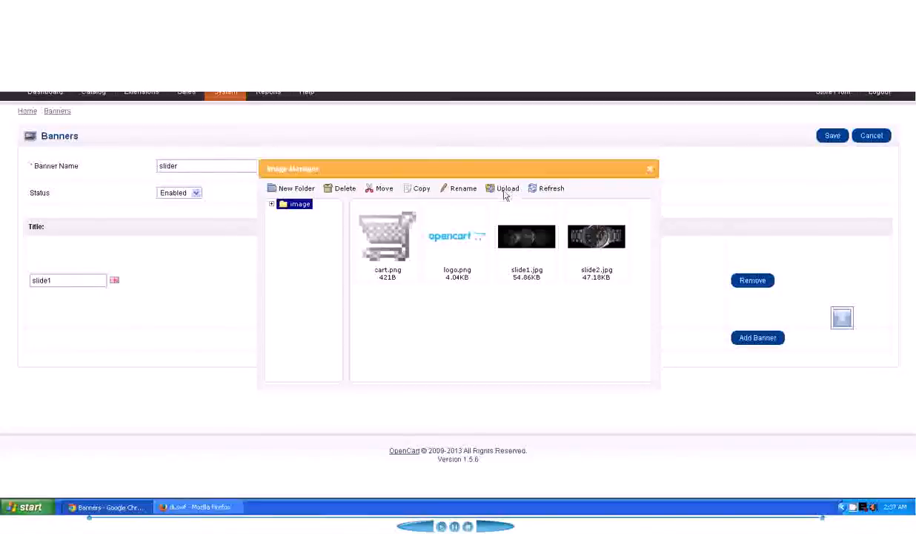
{"action": "left_click", "coordinate": [507, 187]}
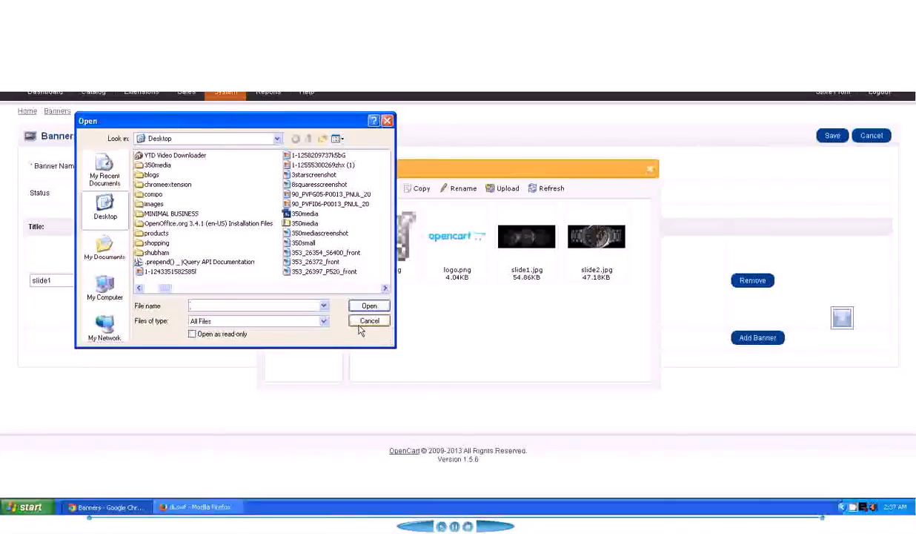
{"action": "left_click", "coordinate": [369, 320]}
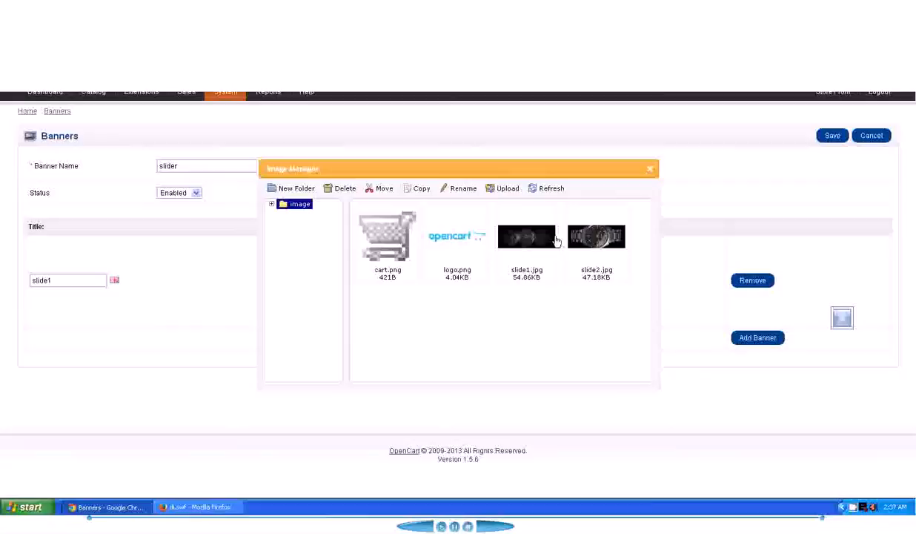
{"action": "mouse_move", "coordinate": [539, 239]}
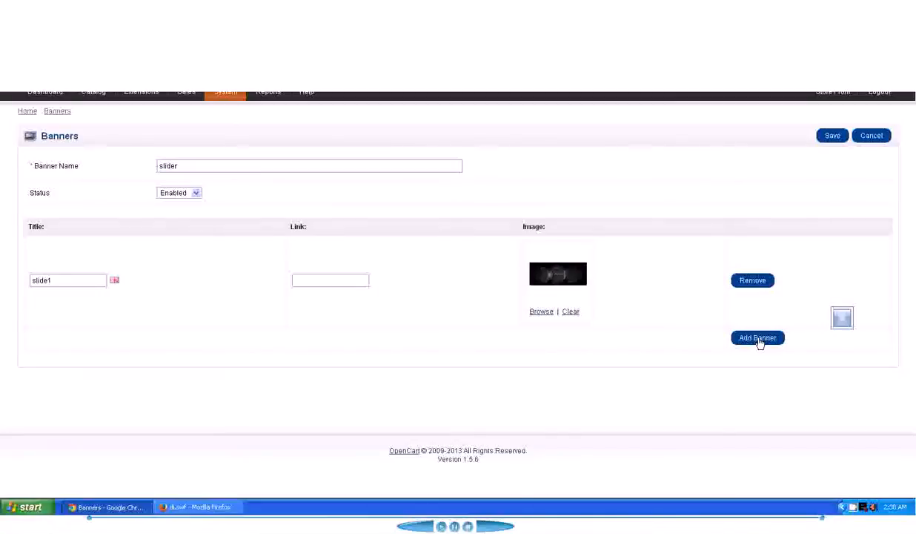
Add a second slide titled 'slide2' with the slide2.jpg watch image and save the slider banner
{"action": "left_click", "coordinate": [758, 337]}
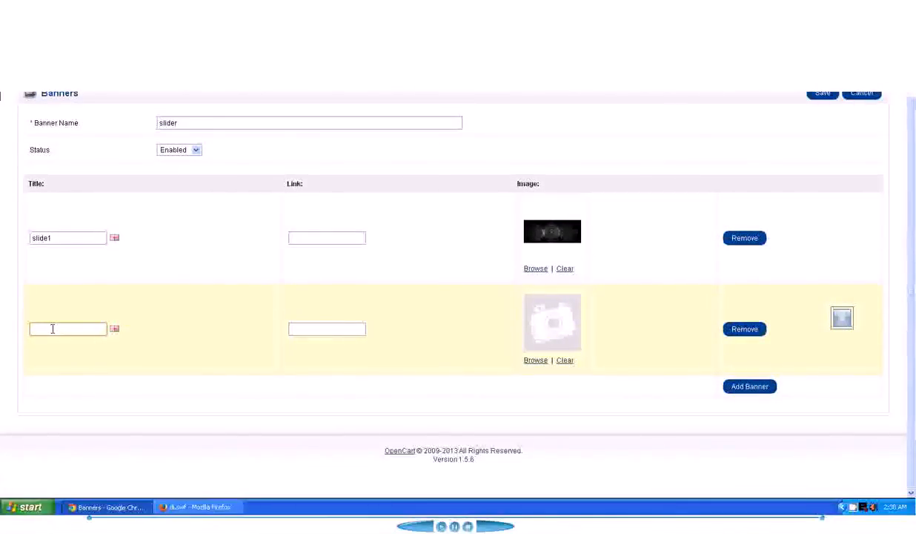
{"action": "type", "text": "slide"}
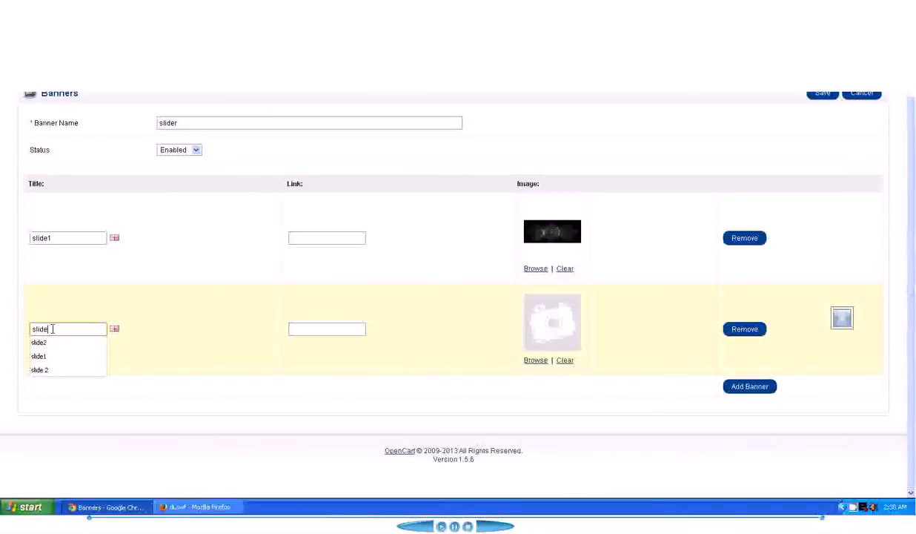
{"action": "left_click", "coordinate": [40, 342]}
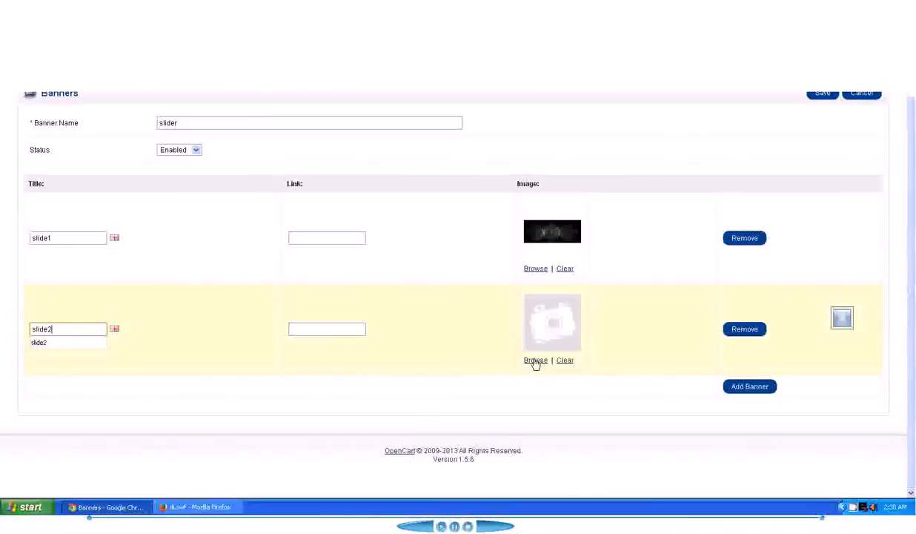
{"action": "left_click", "coordinate": [535, 360]}
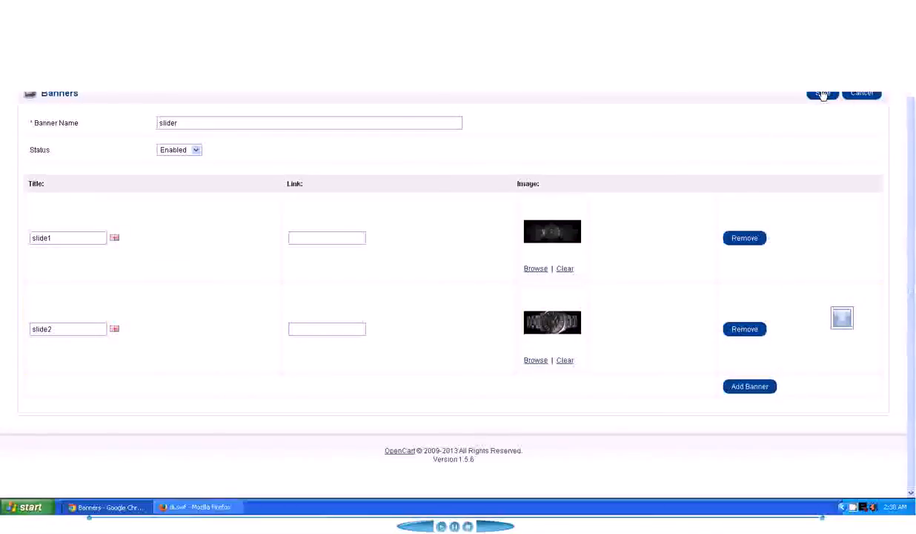
{"action": "left_click", "coordinate": [822, 92]}
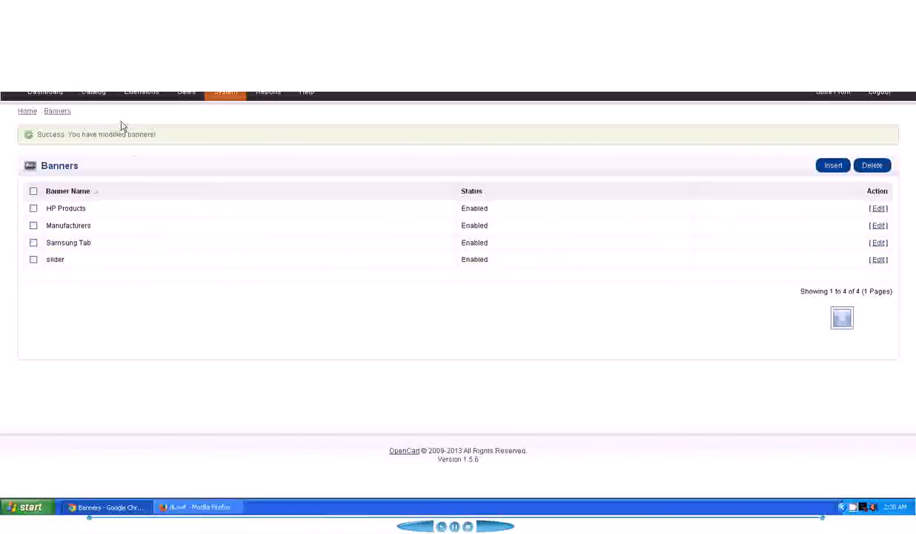
Go to Extensions > Modules and edit the Slideshow module settings
{"action": "left_click", "coordinate": [141, 91]}
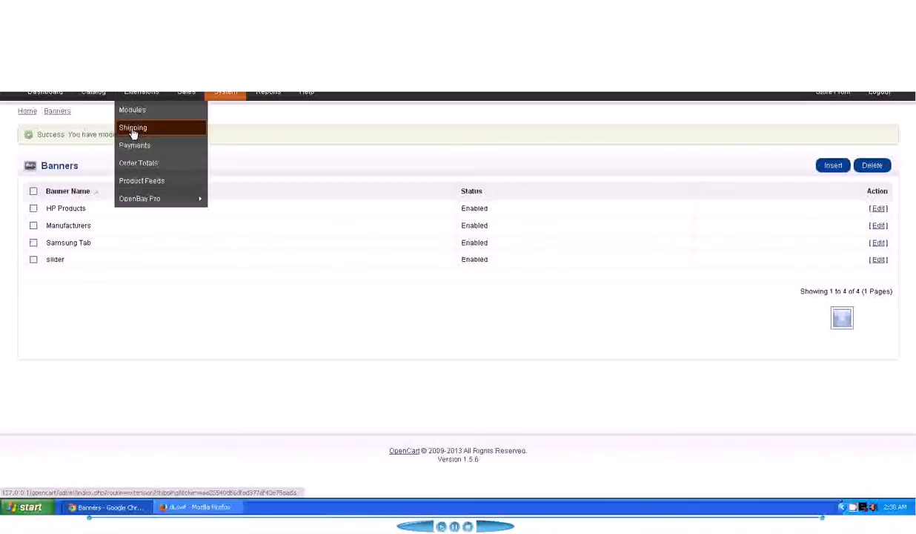
{"action": "mouse_move", "coordinate": [132, 110]}
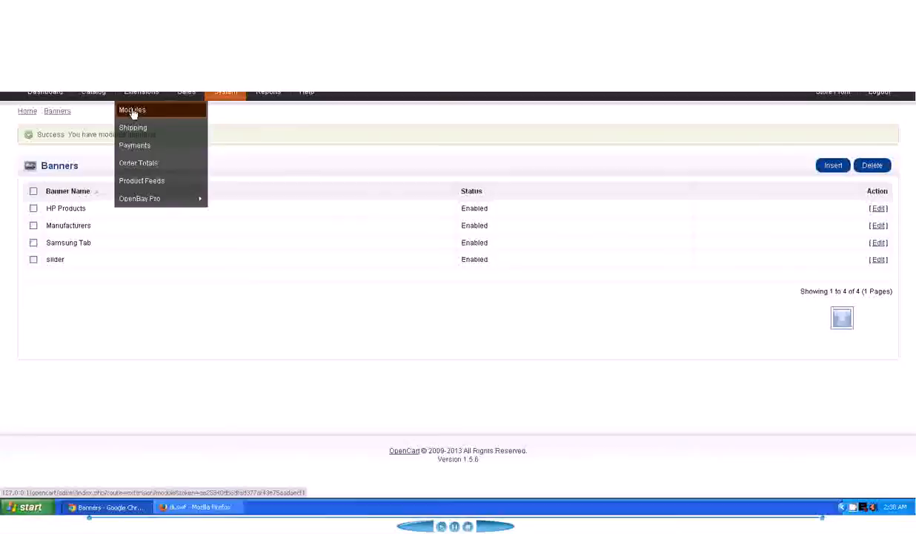
{"action": "left_click", "coordinate": [132, 109]}
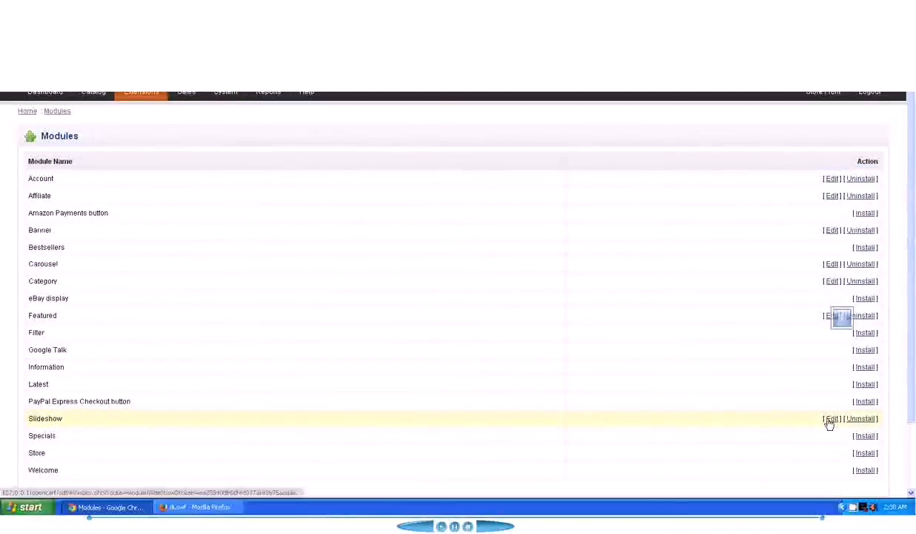
{"action": "left_click", "coordinate": [831, 418]}
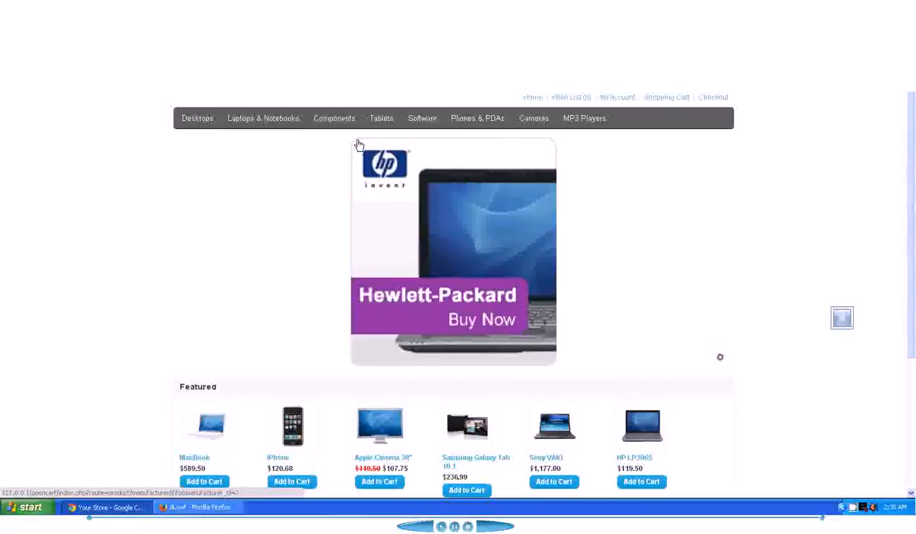
{"action": "mouse_move", "coordinate": [272, 243]}
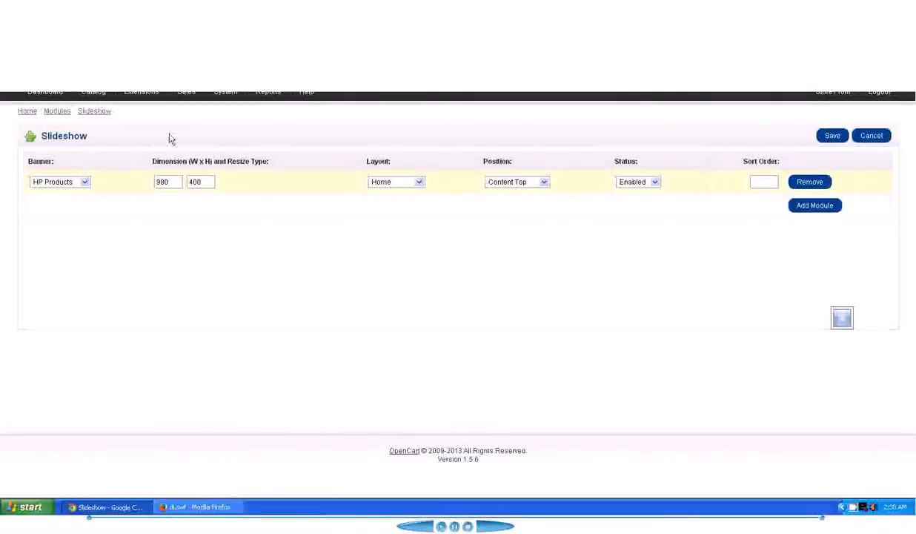
Return to the Banners list to check the banners available
{"action": "left_click", "coordinate": [225, 91]}
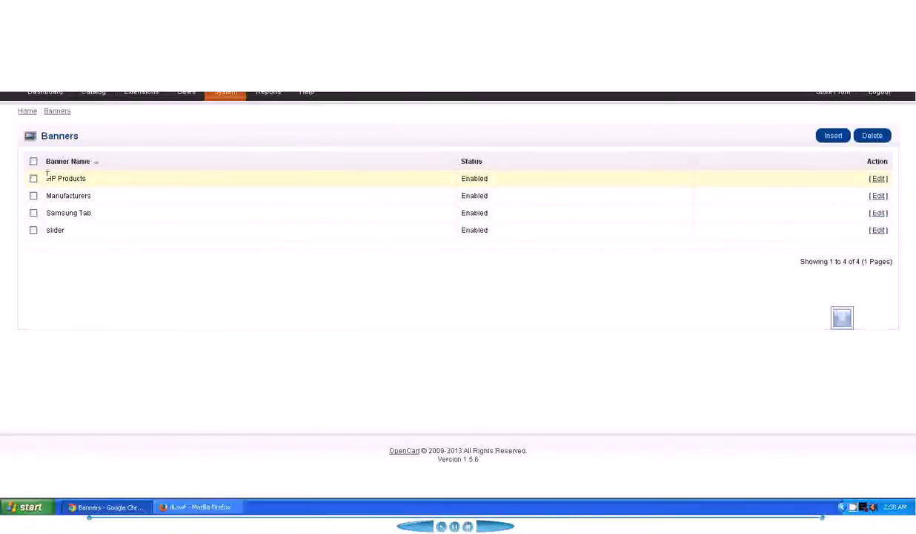
{"action": "left_click", "coordinate": [877, 178]}
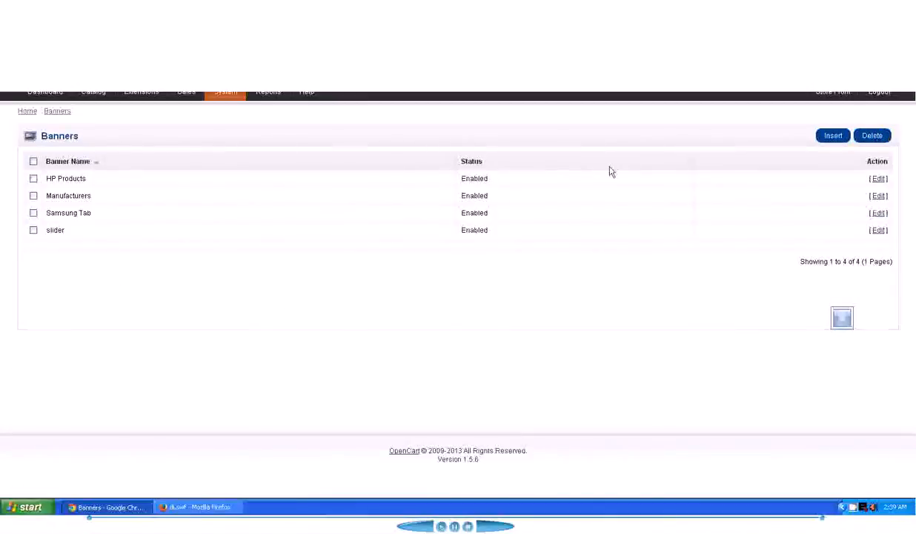
{"action": "mouse_move", "coordinate": [424, 122]}
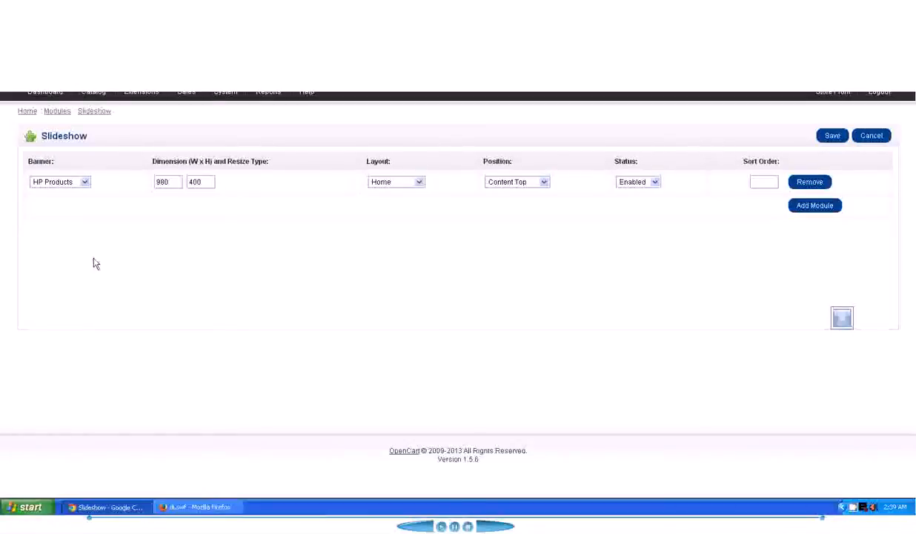
Choose the 'slider' banner for the Slideshow module
{"action": "left_click", "coordinate": [59, 181]}
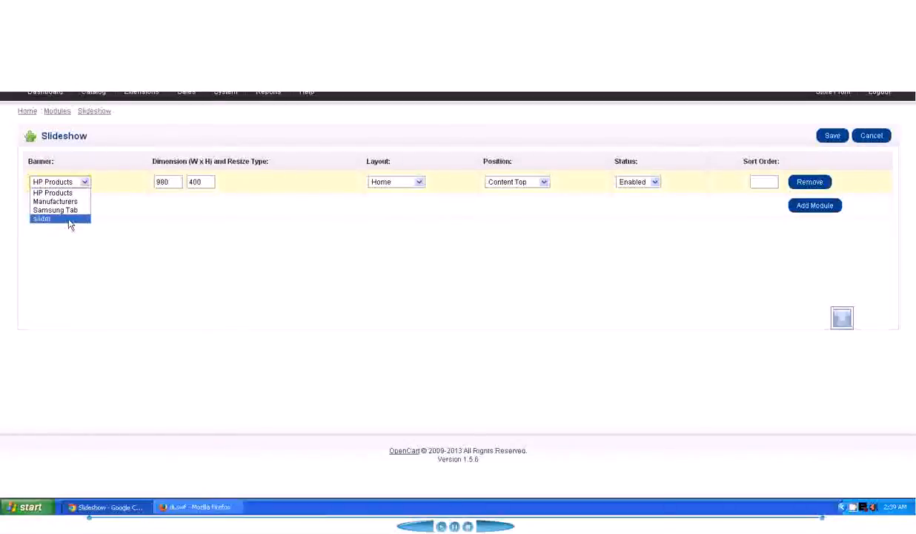
{"action": "left_click", "coordinate": [42, 218]}
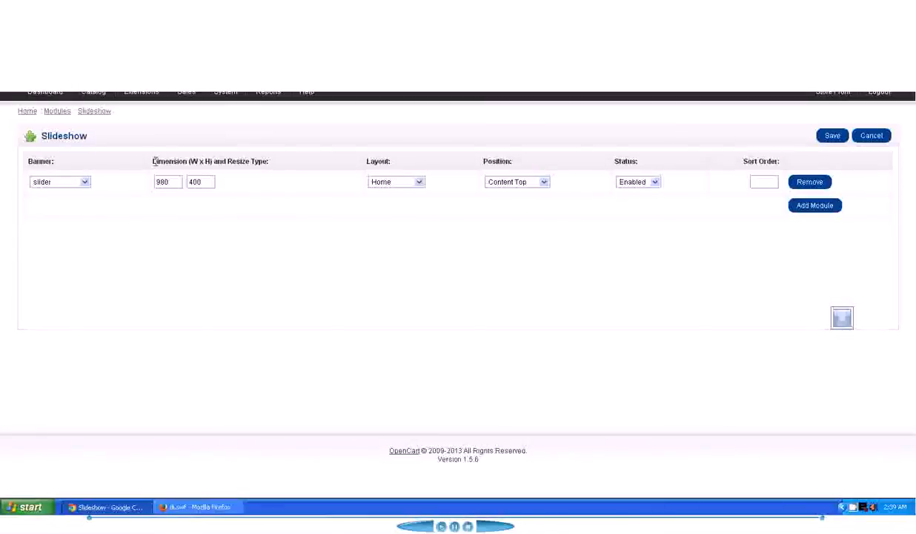
Change the slideshow height from 400 to 280, keeping width 980
{"action": "double_click", "coordinate": [210, 161]}
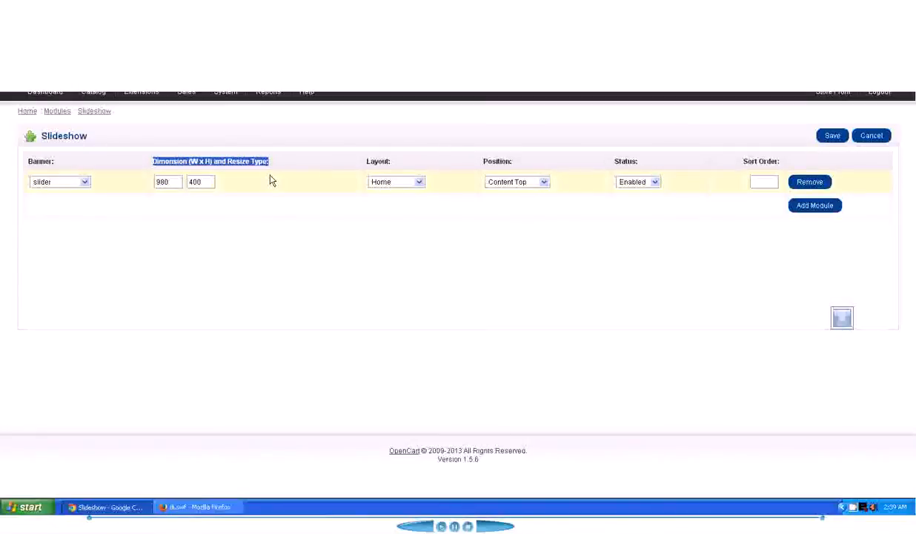
{"action": "triple_click", "coordinate": [201, 182]}
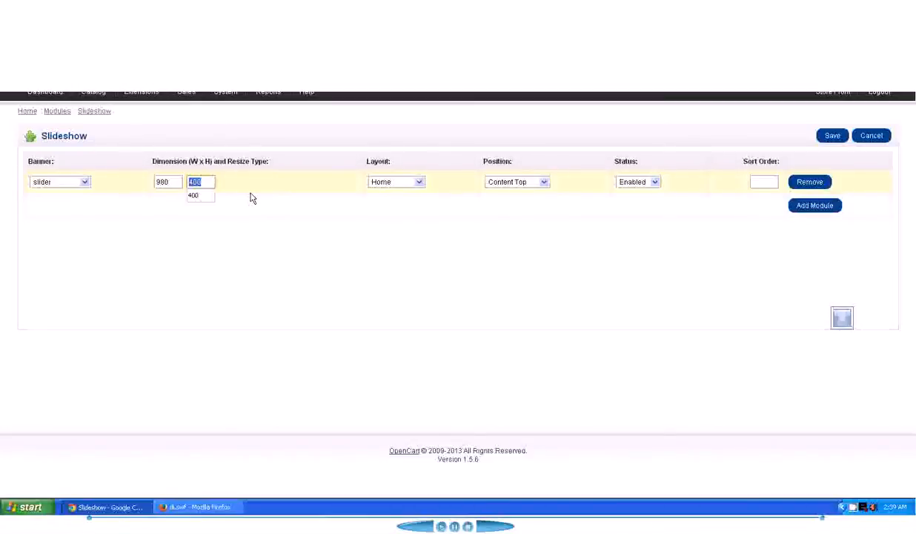
{"action": "type", "text": "280"}
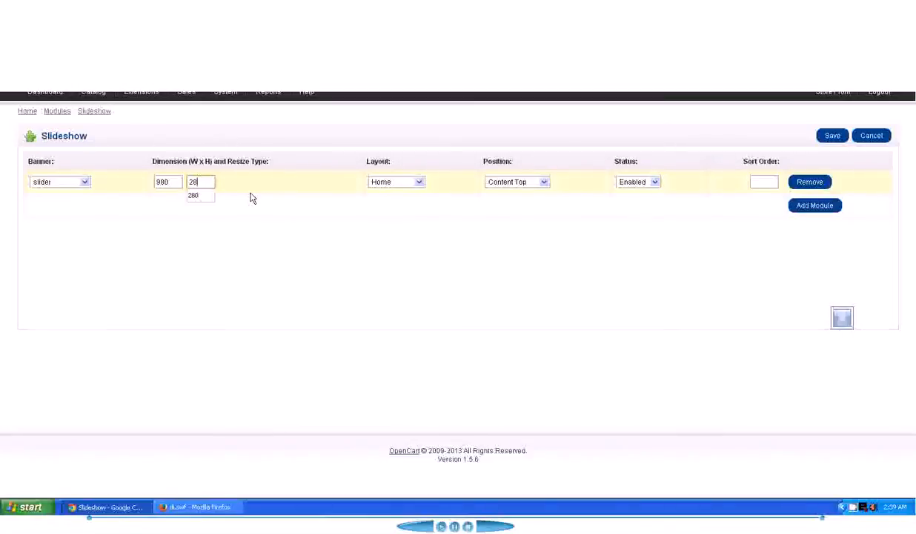
{"action": "left_click", "coordinate": [200, 195]}
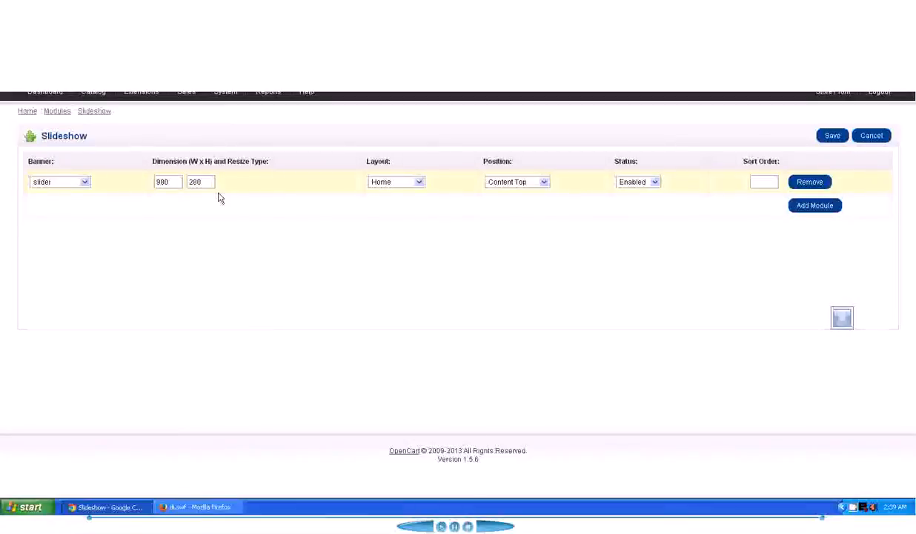
{"action": "left_click", "coordinate": [200, 181]}
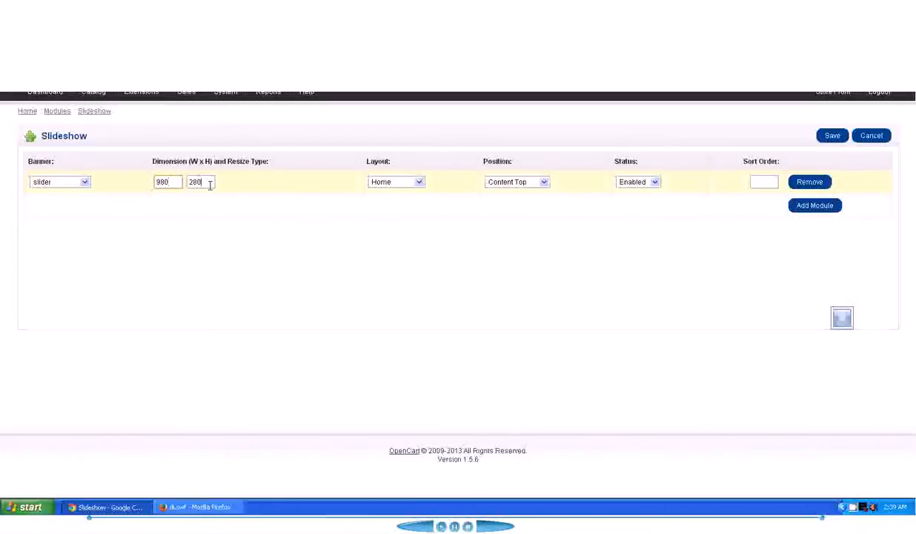
Save the Slideshow module with the slider banner at 980×280 and return to the Modules list
{"action": "left_click", "coordinate": [832, 135]}
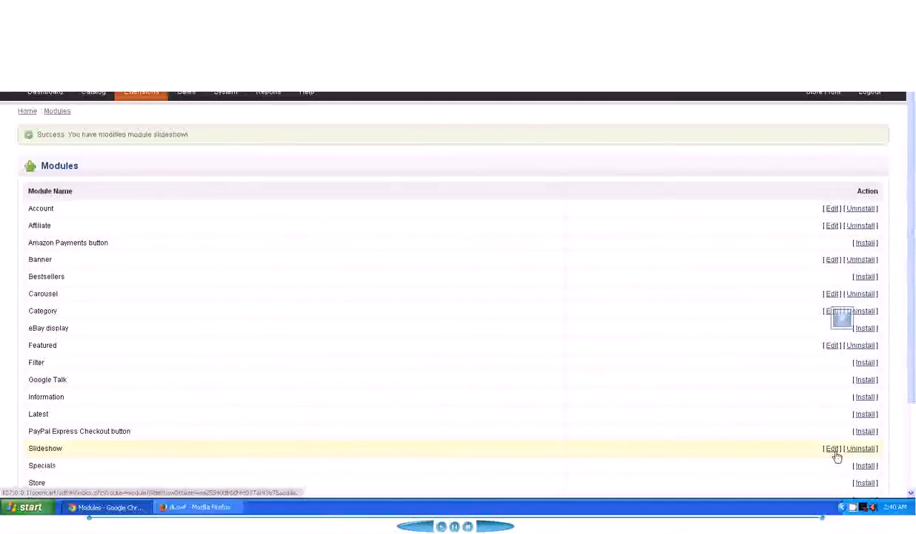
{"action": "left_click", "coordinate": [831, 448]}
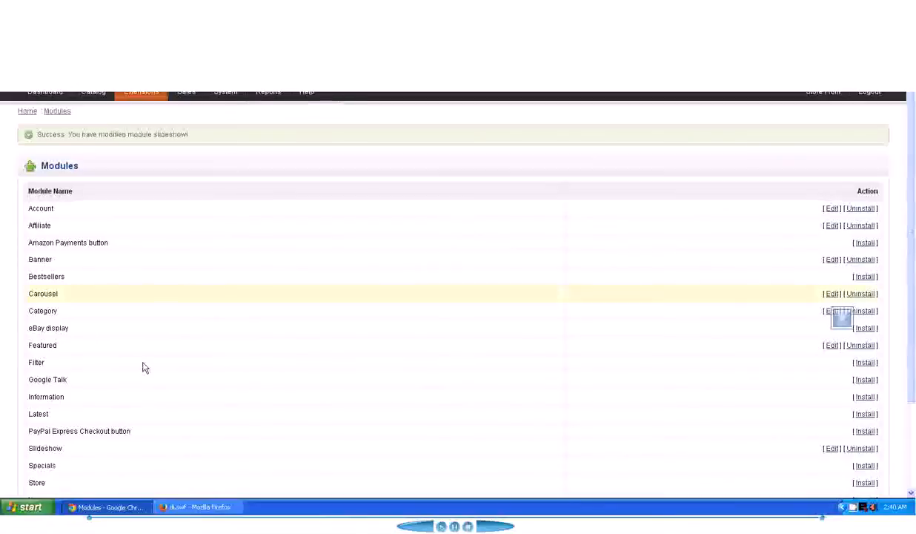
{"action": "mouse_move", "coordinate": [832, 448]}
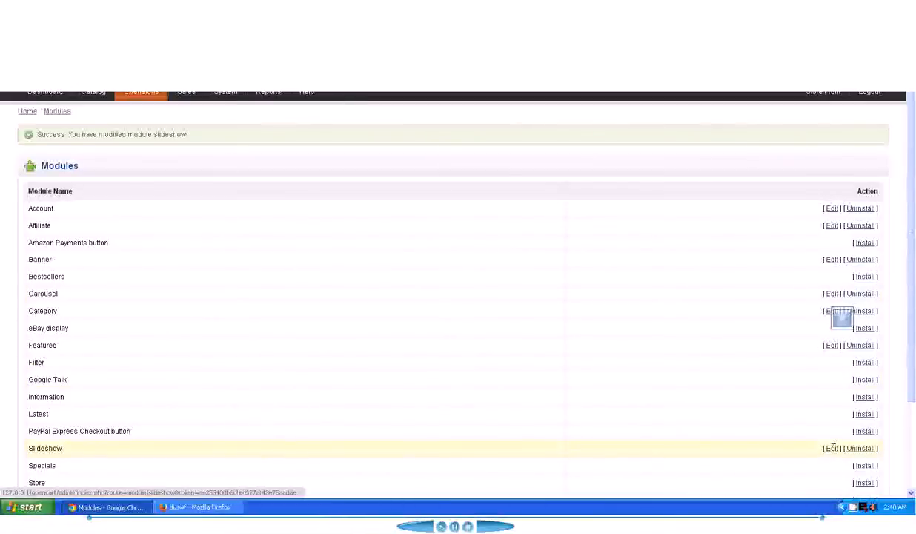
Reopen the Slideshow settings, set the height back to 400 and show the layout choices
{"action": "left_click", "coordinate": [831, 448]}
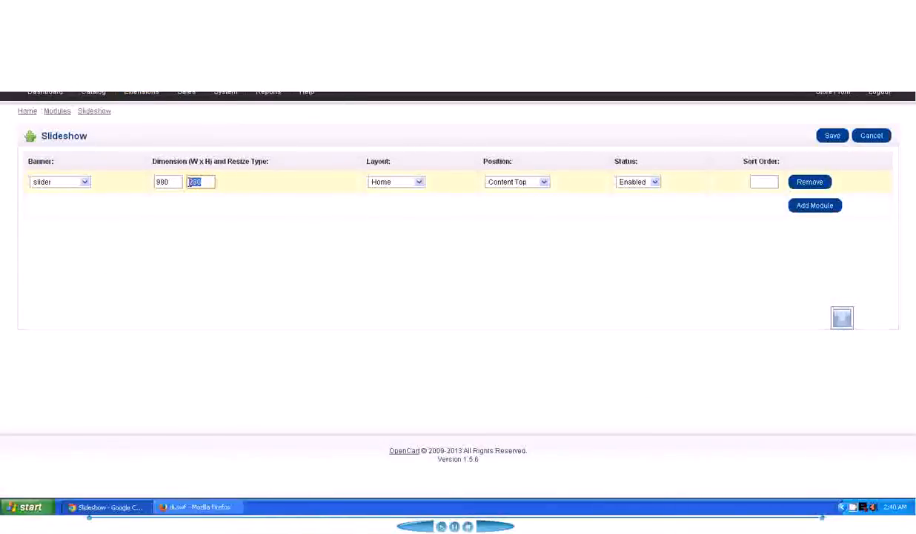
{"action": "mouse_move", "coordinate": [178, 218]}
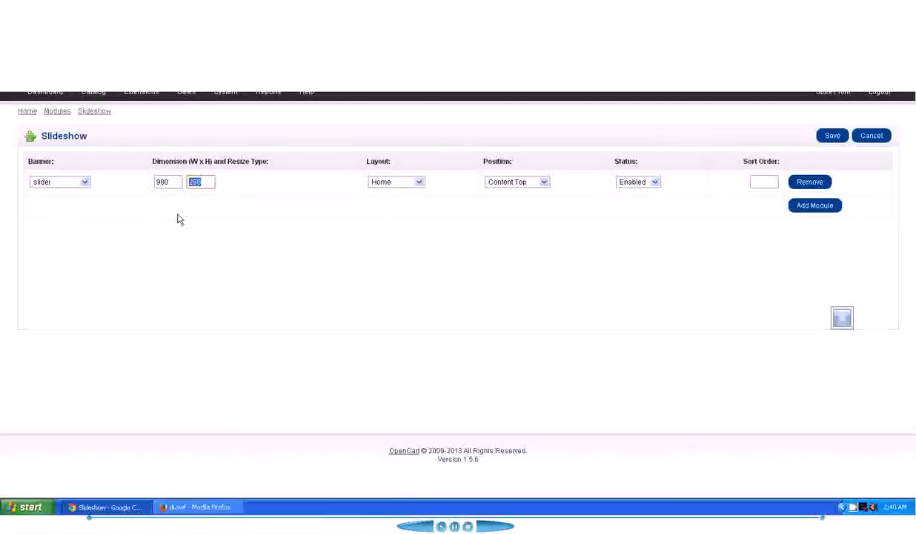
{"action": "type", "text": "400"}
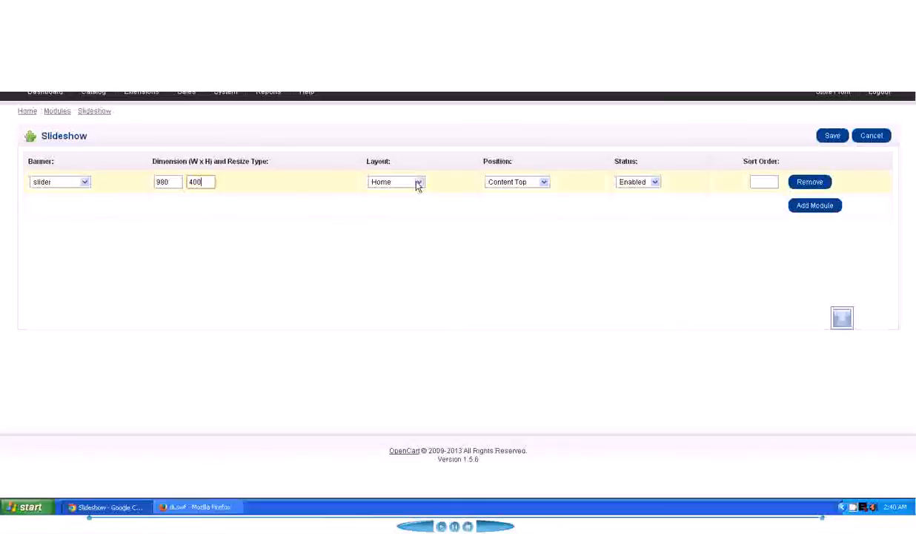
{"action": "left_click", "coordinate": [418, 181]}
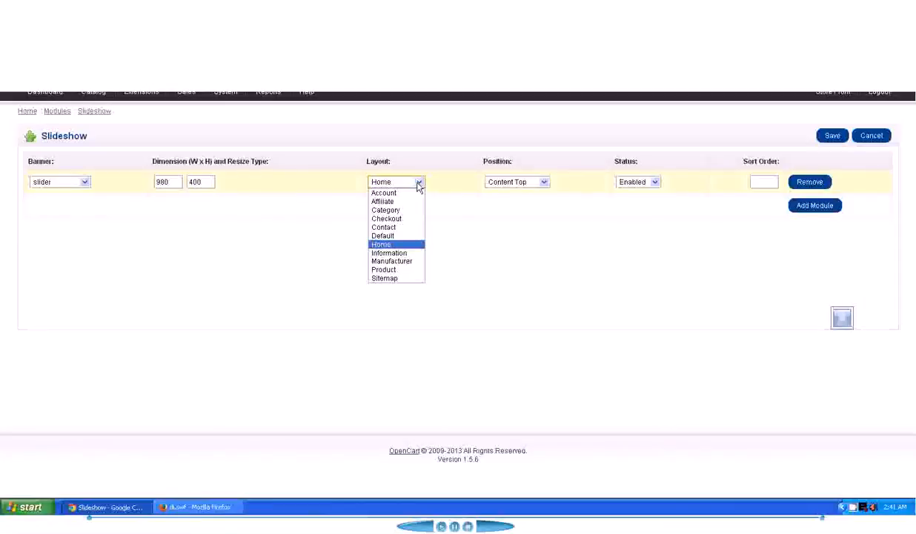
{"action": "mouse_move", "coordinate": [384, 193]}
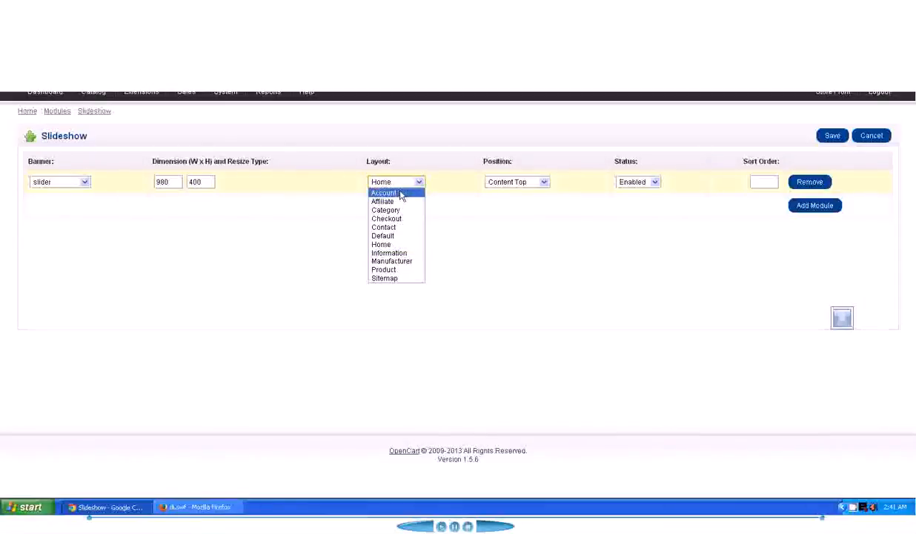
{"action": "mouse_move", "coordinate": [400, 202]}
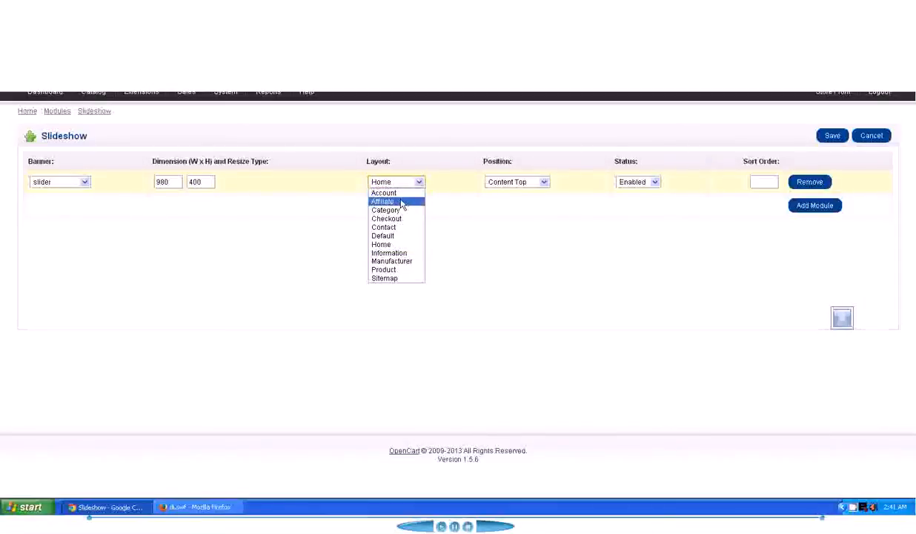
{"action": "mouse_move", "coordinate": [401, 210]}
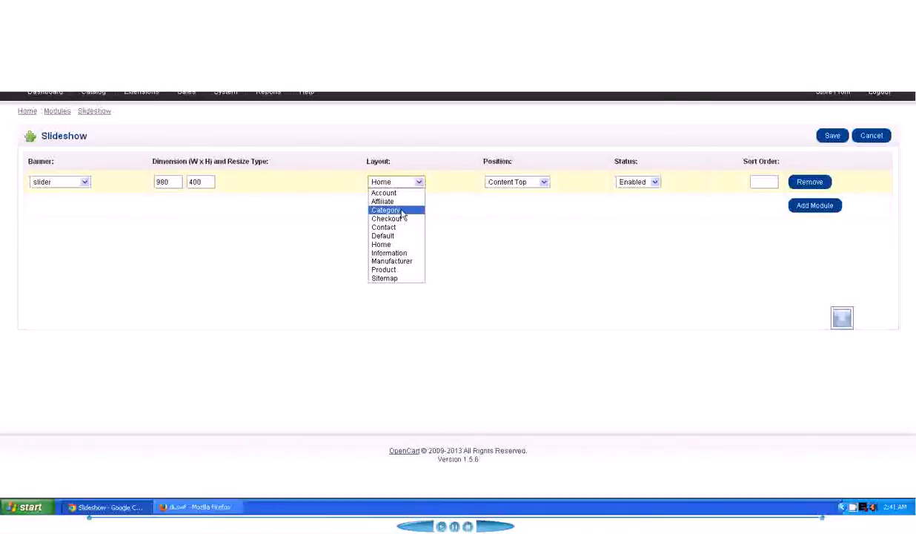
{"action": "mouse_move", "coordinate": [381, 244]}
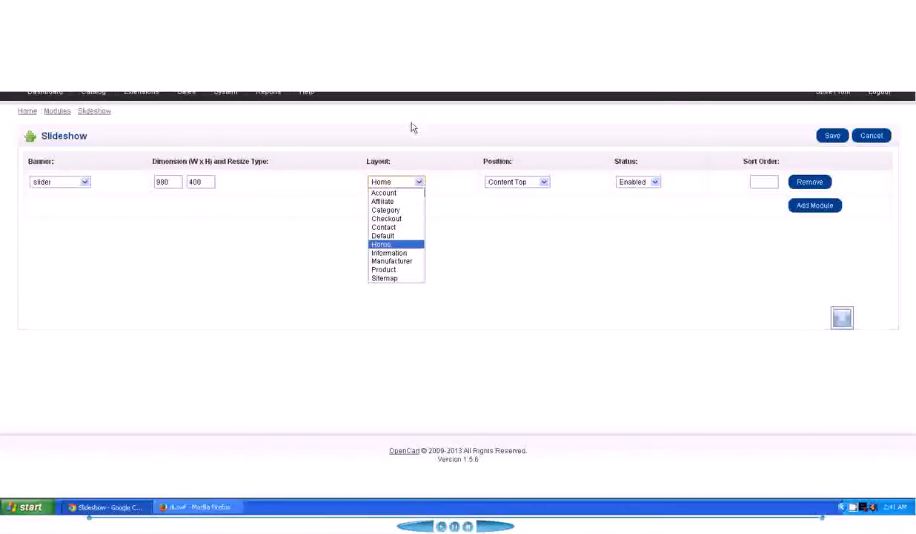
{"action": "mouse_move", "coordinate": [387, 227]}
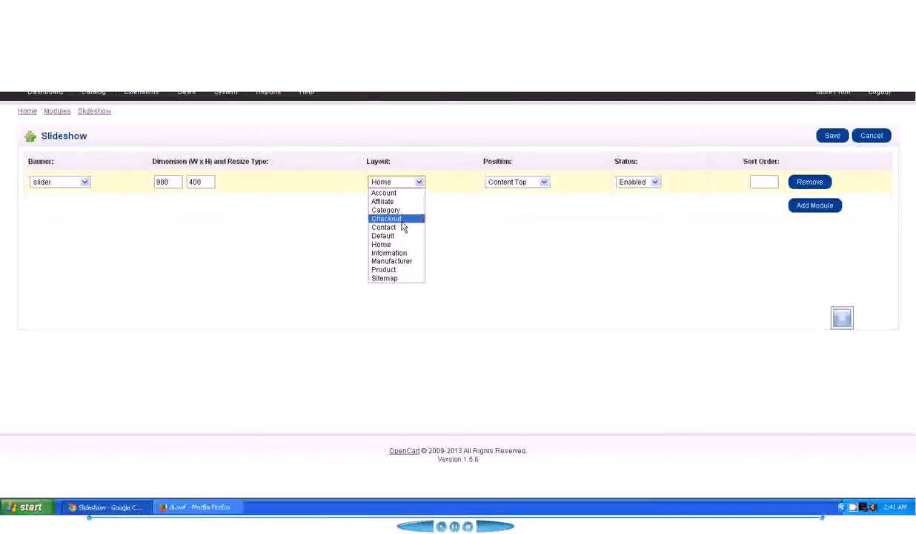
{"action": "mouse_move", "coordinate": [396, 227]}
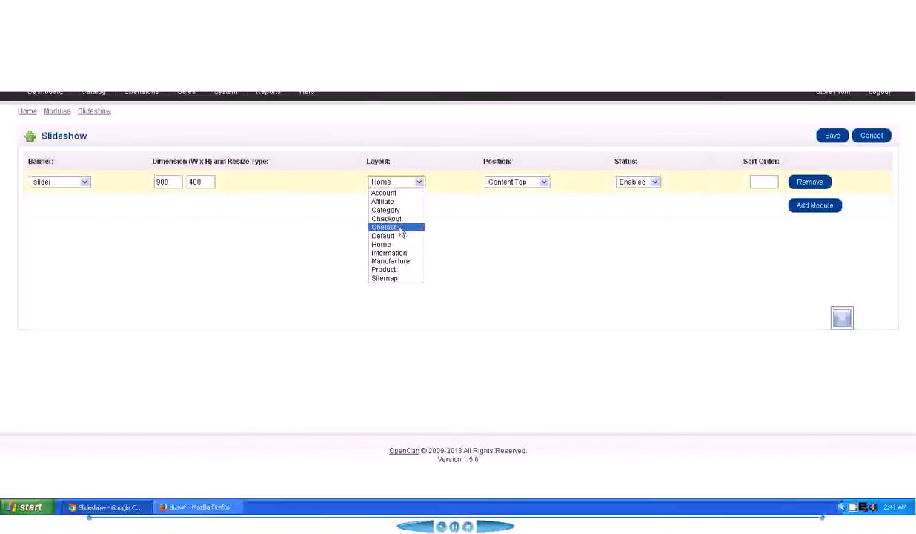
{"action": "mouse_move", "coordinate": [396, 236]}
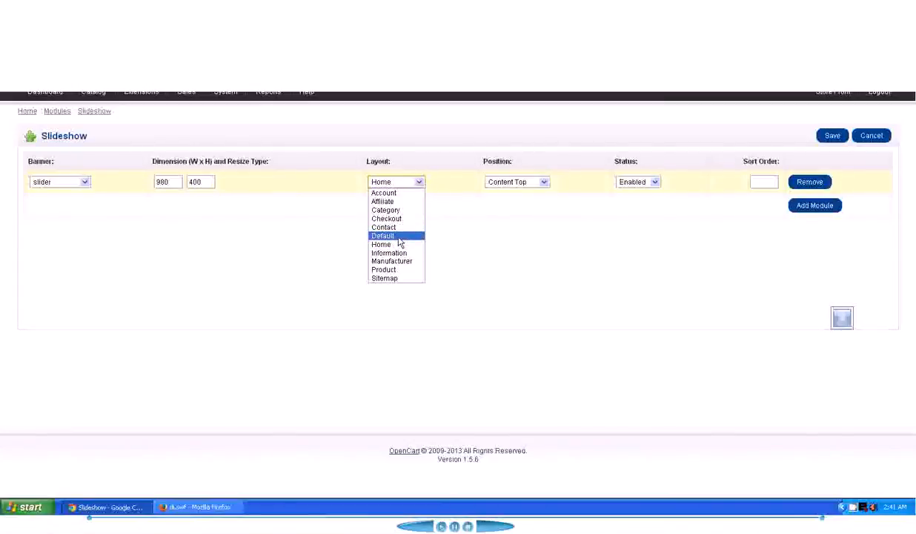
{"action": "mouse_move", "coordinate": [381, 243]}
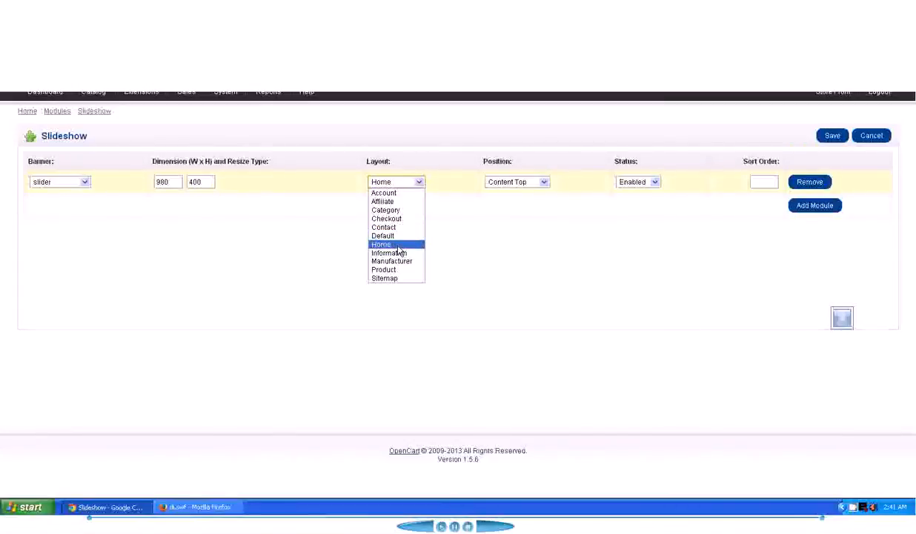
{"action": "mouse_move", "coordinate": [330, 250]}
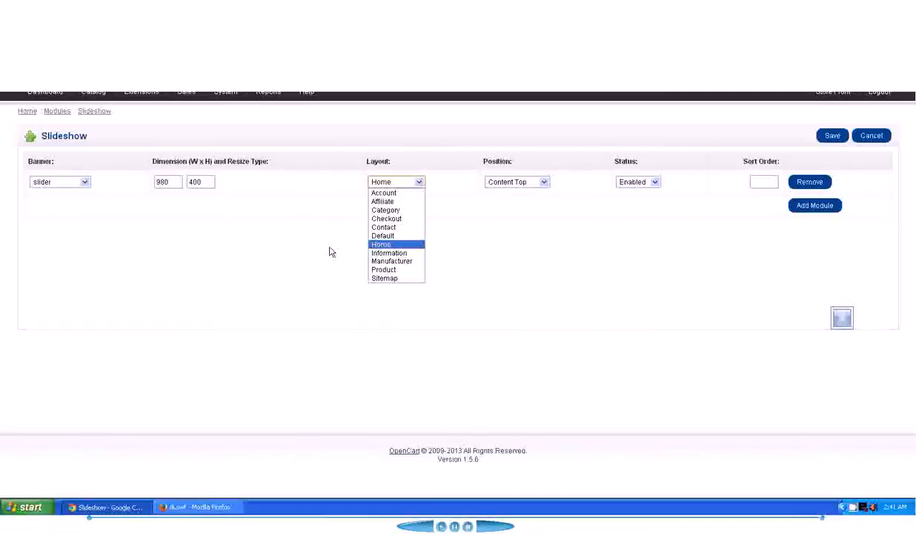
{"action": "mouse_move", "coordinate": [322, 252]}
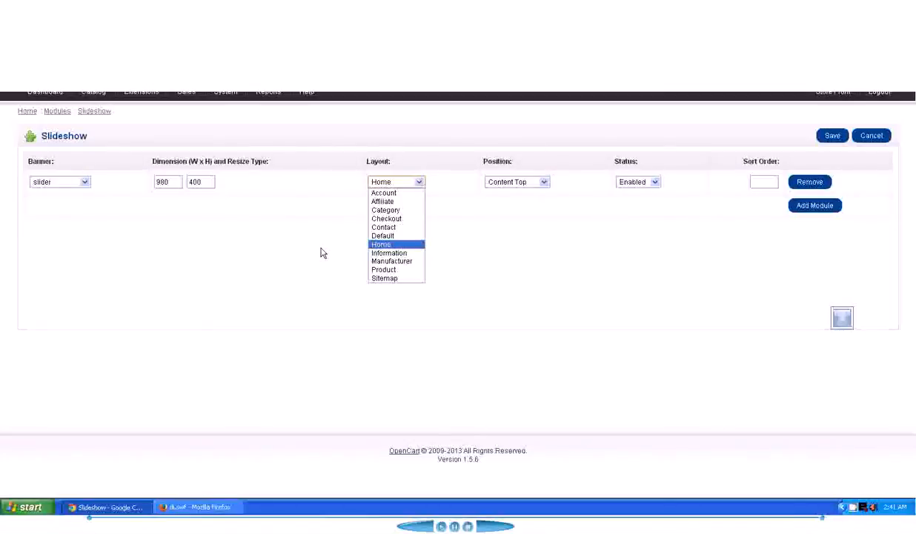
{"action": "mouse_move", "coordinate": [385, 252]}
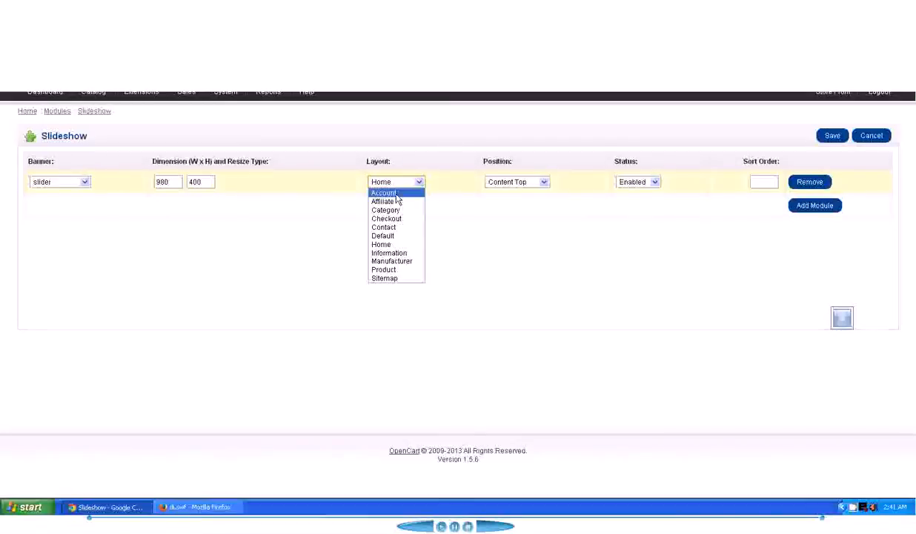
{"action": "mouse_move", "coordinate": [393, 245]}
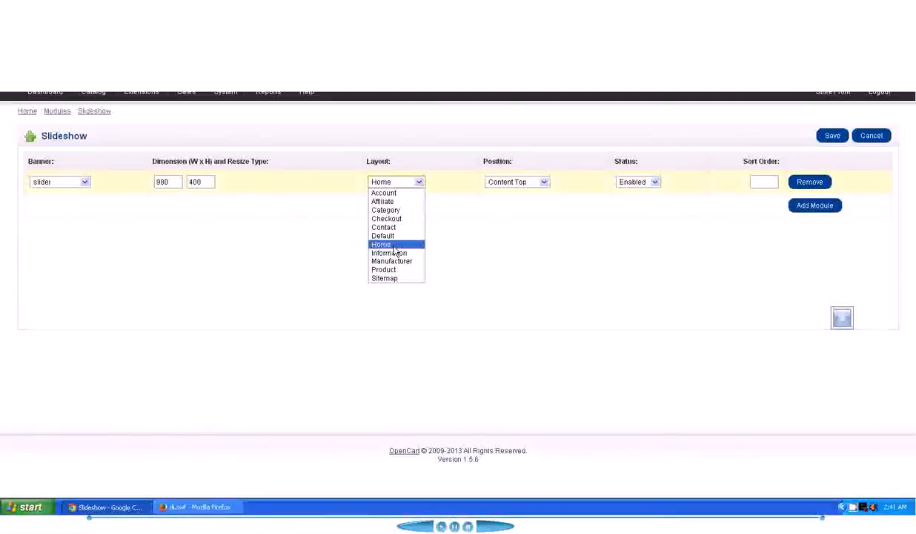
Keep Home as the layout and preview the watch slide on the storefront before returning to admin
{"action": "left_click", "coordinate": [381, 244]}
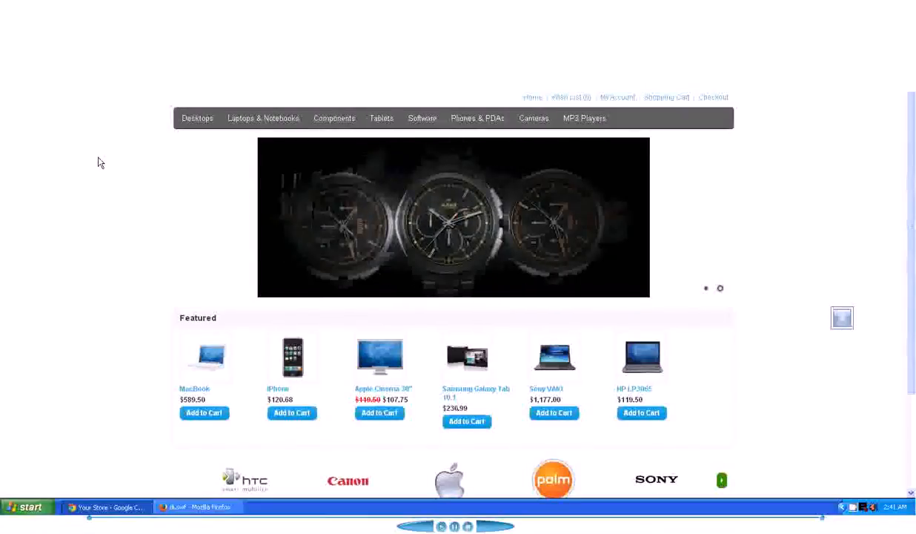
{"action": "left_click", "coordinate": [517, 182]}
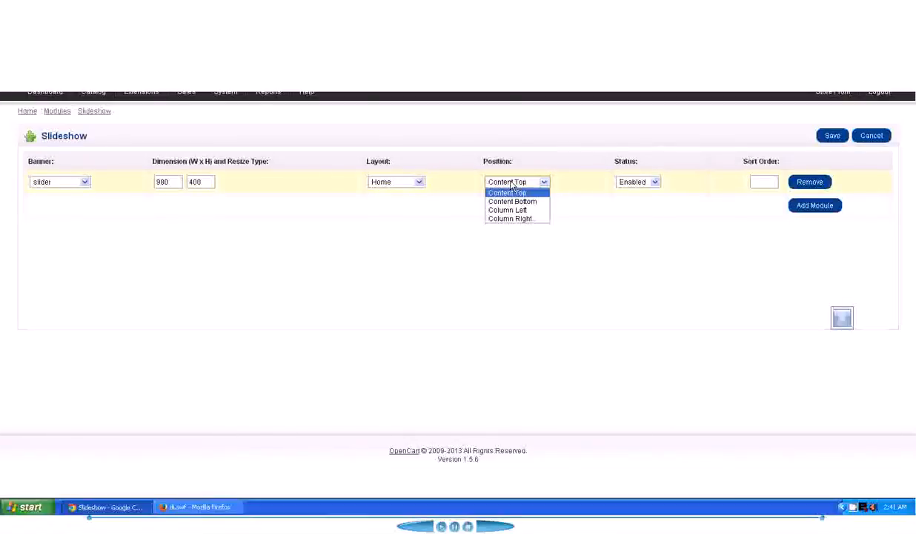
{"action": "mouse_move", "coordinate": [513, 201]}
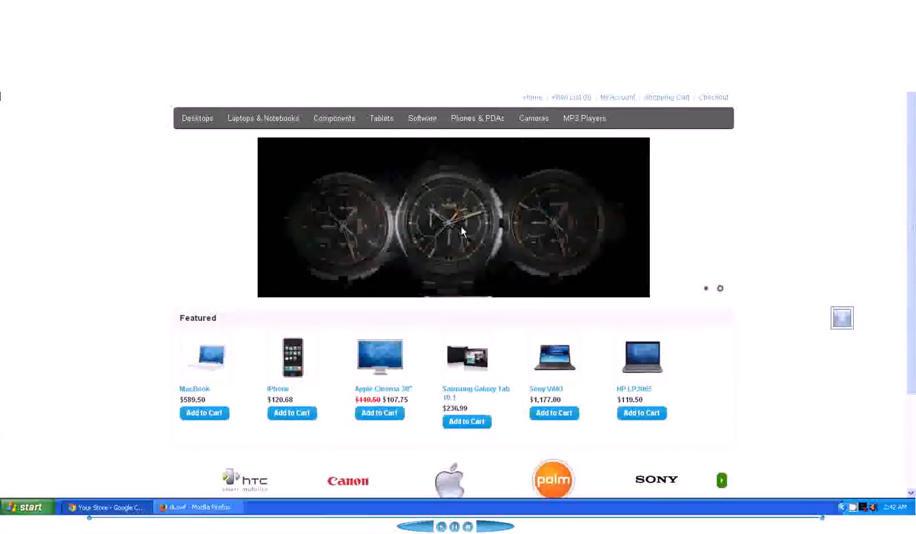
{"action": "scroll", "scroll_direction": "up", "scroll_amount": 3}
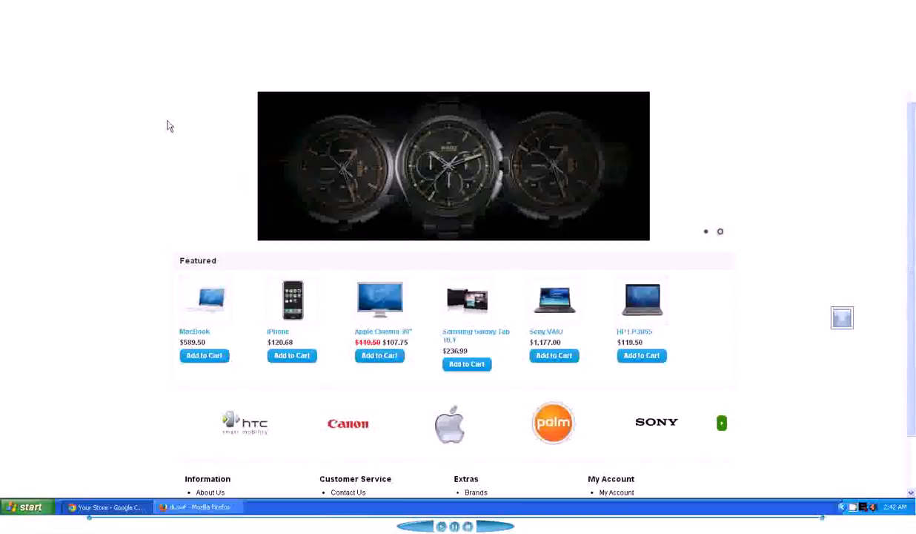
{"action": "mouse_move", "coordinate": [160, 203]}
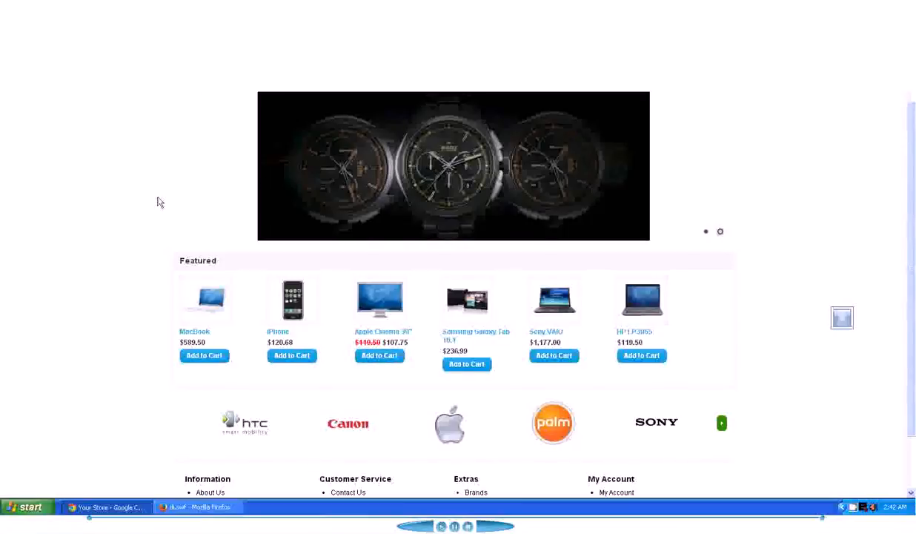
{"action": "scroll", "scroll_direction": "down", "scroll_amount": 3}
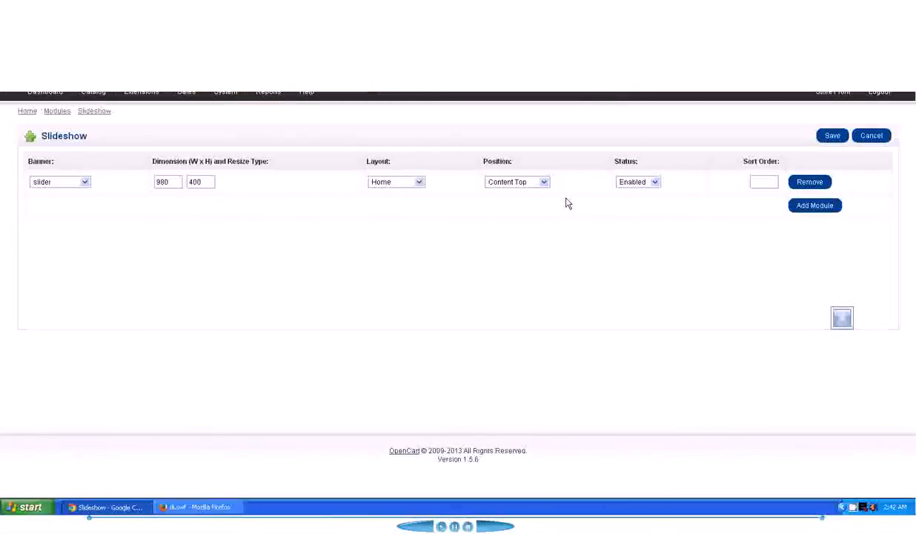
{"action": "left_click", "coordinate": [517, 181]}
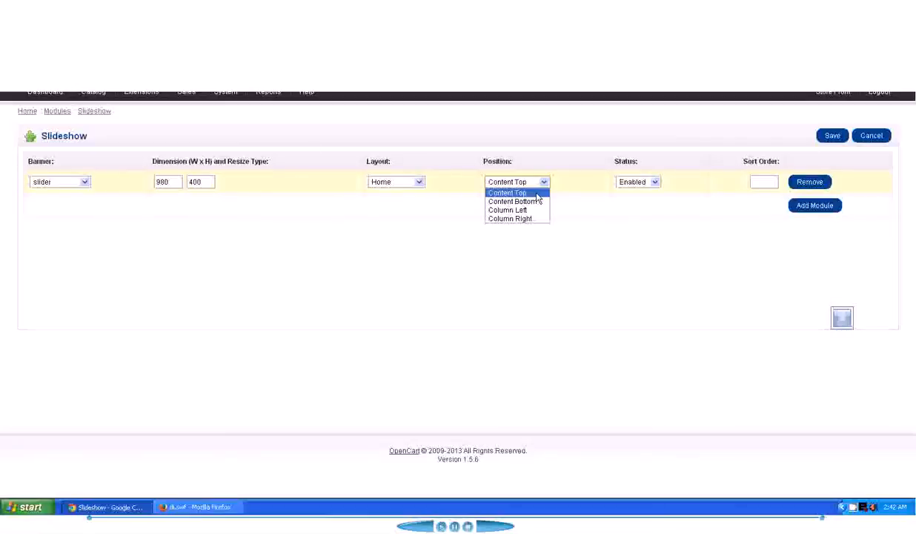
{"action": "left_click", "coordinate": [507, 192]}
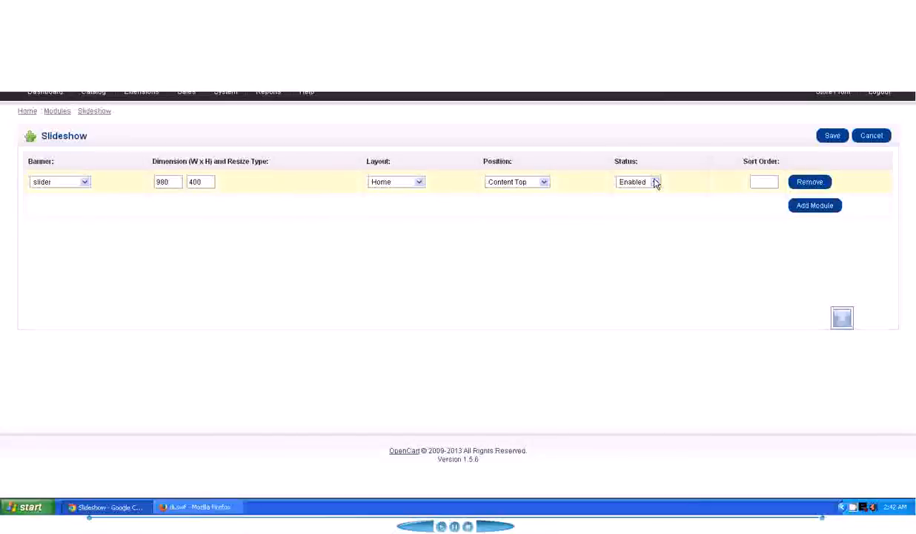
{"action": "left_click", "coordinate": [764, 182]}
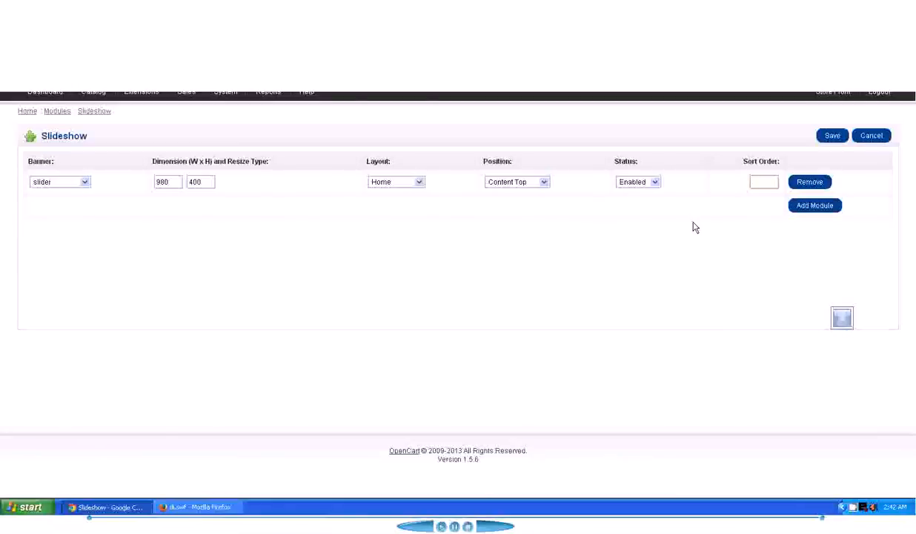
{"action": "left_click", "coordinate": [763, 181]}
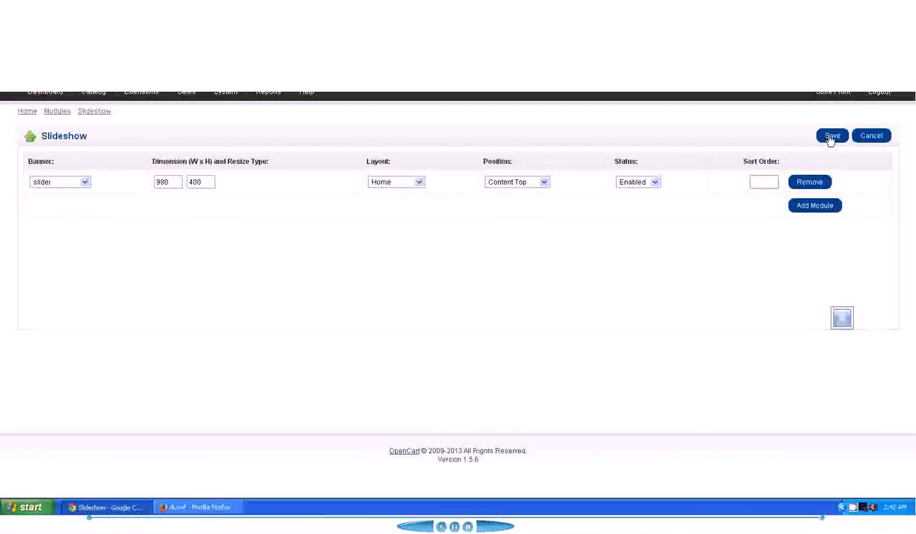
Save the Slideshow module, check the wide watch slide on the storefront, and return to the Modules list
{"action": "left_click", "coordinate": [764, 181]}
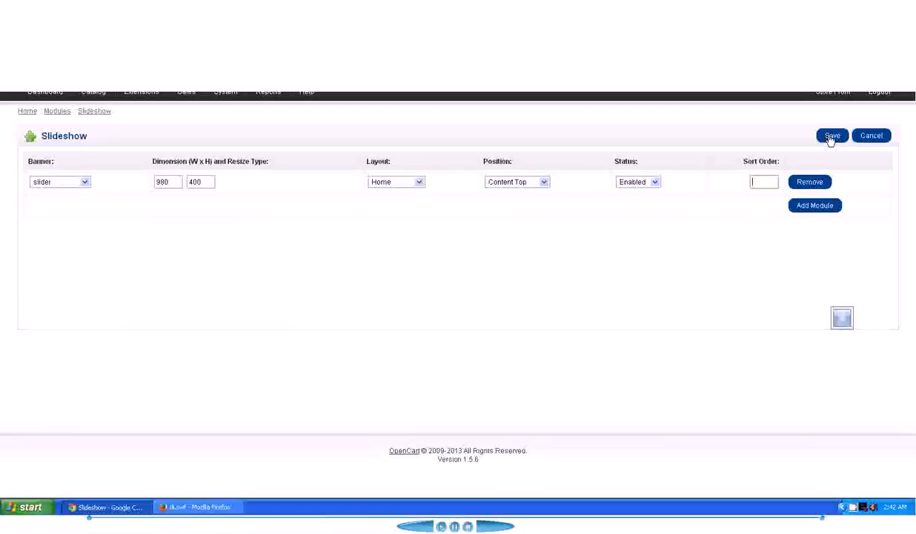
{"action": "left_click", "coordinate": [831, 135]}
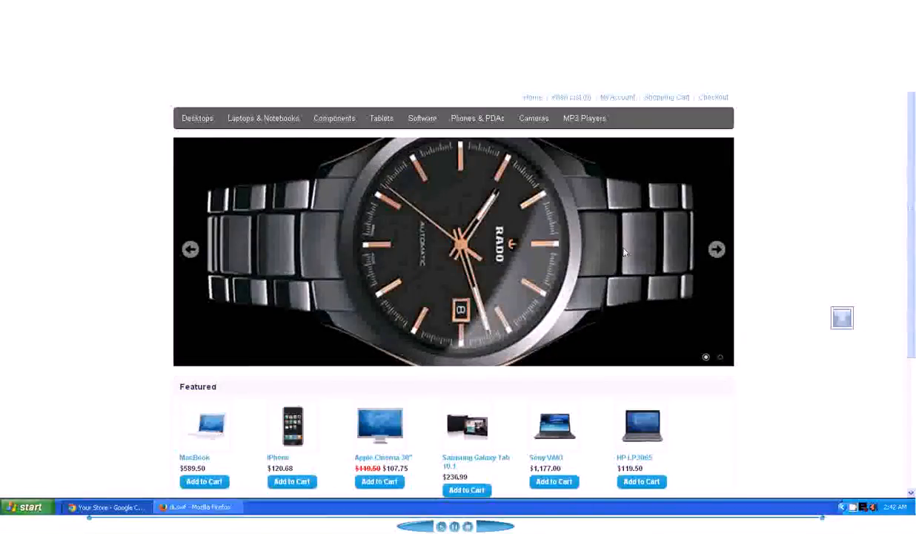
{"action": "left_click", "coordinate": [716, 249]}
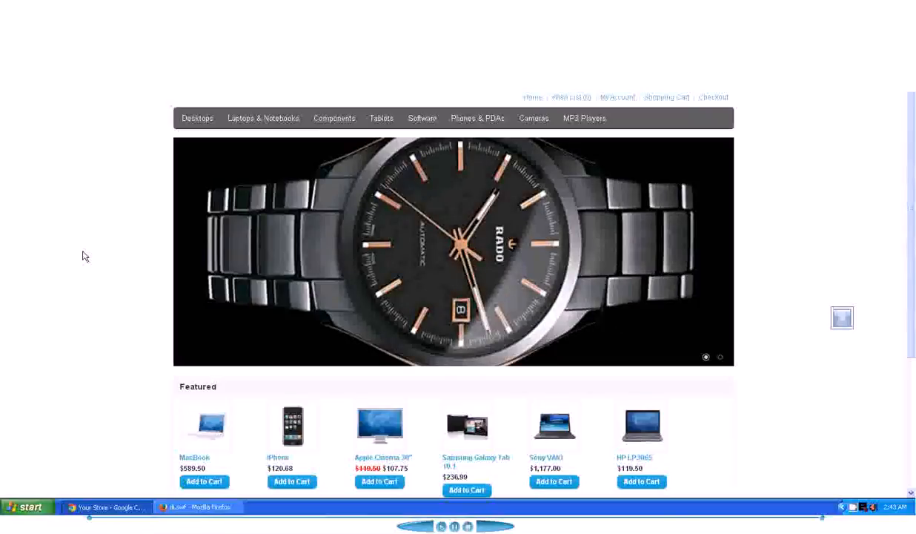
{"action": "left_click", "coordinate": [719, 356]}
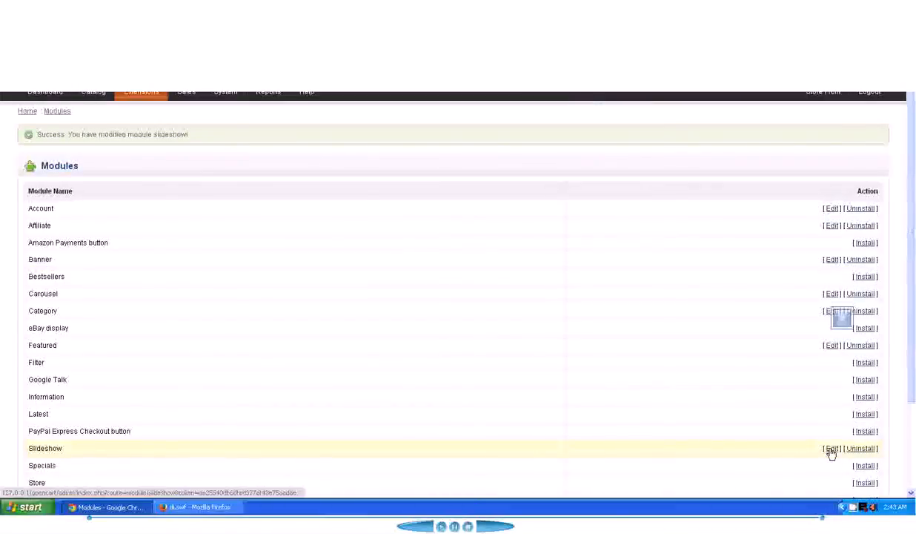
Reopen the Slideshow module's Edit page showing slider at 980x400, Home, Content Top, Enabled
{"action": "left_click", "coordinate": [831, 449]}
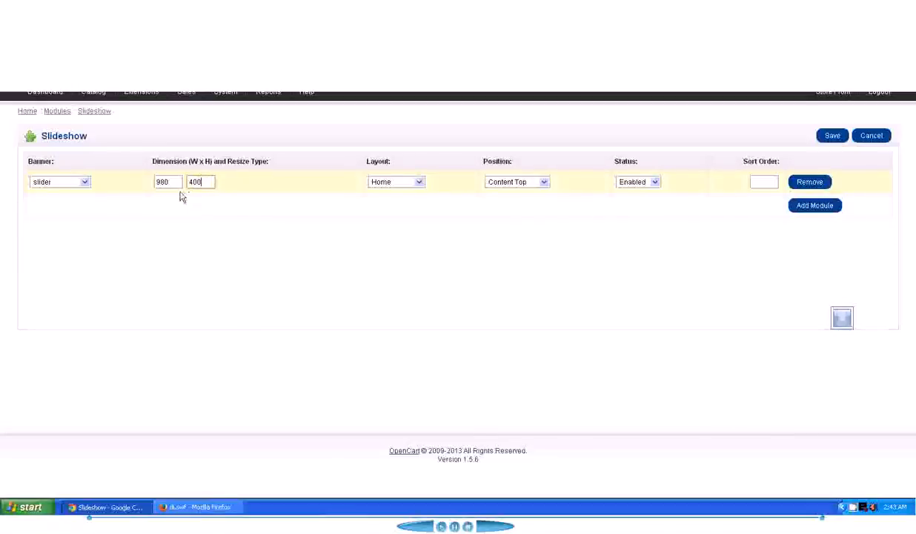
{"action": "mouse_move", "coordinate": [217, 185]}
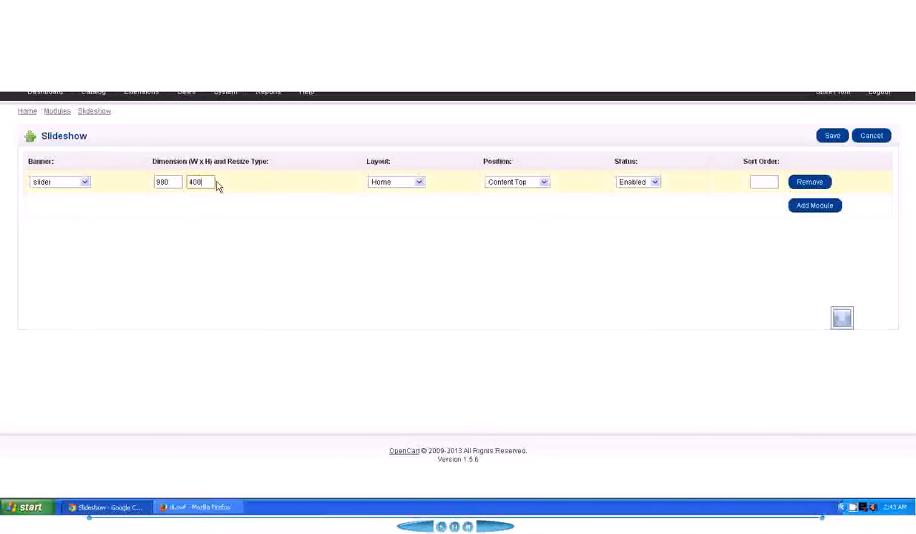
{"action": "mouse_move", "coordinate": [563, 276]}
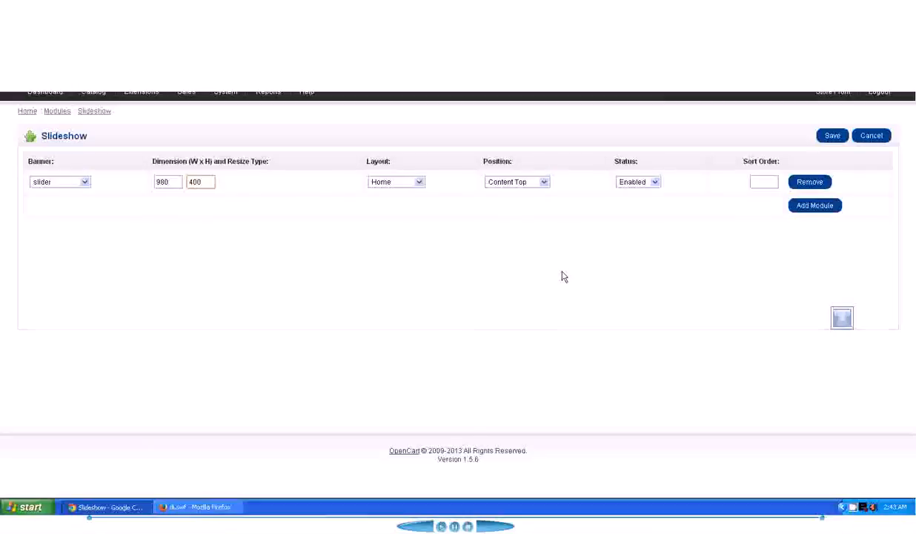
{"action": "mouse_move", "coordinate": [545, 261]}
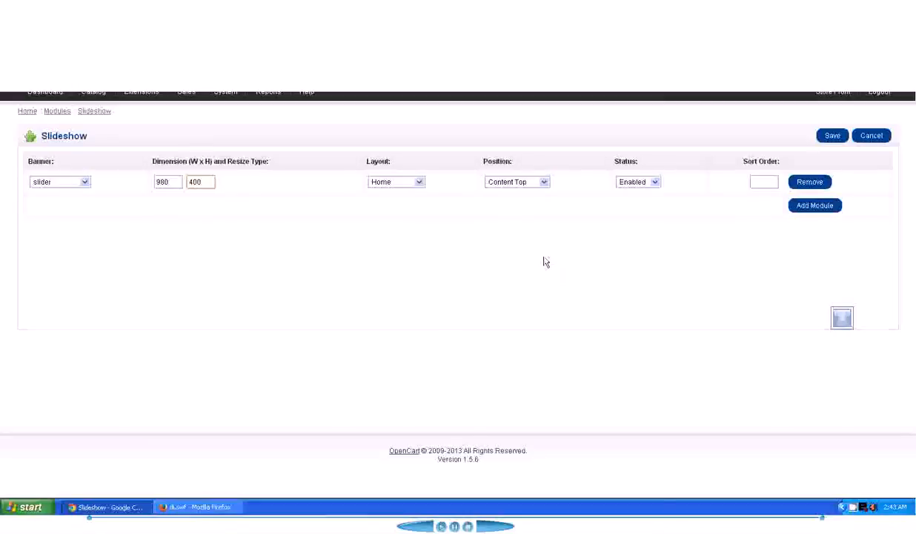